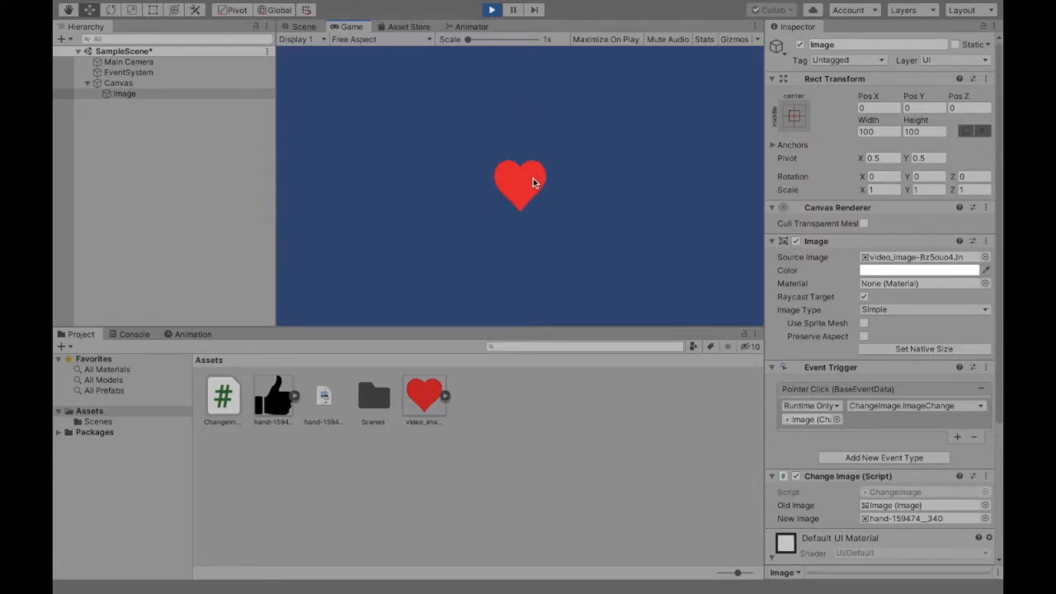
# Step: Swap the red heart for the thumbs-up in the running demo, then stop Play mode
pyautogui.click(520, 183)
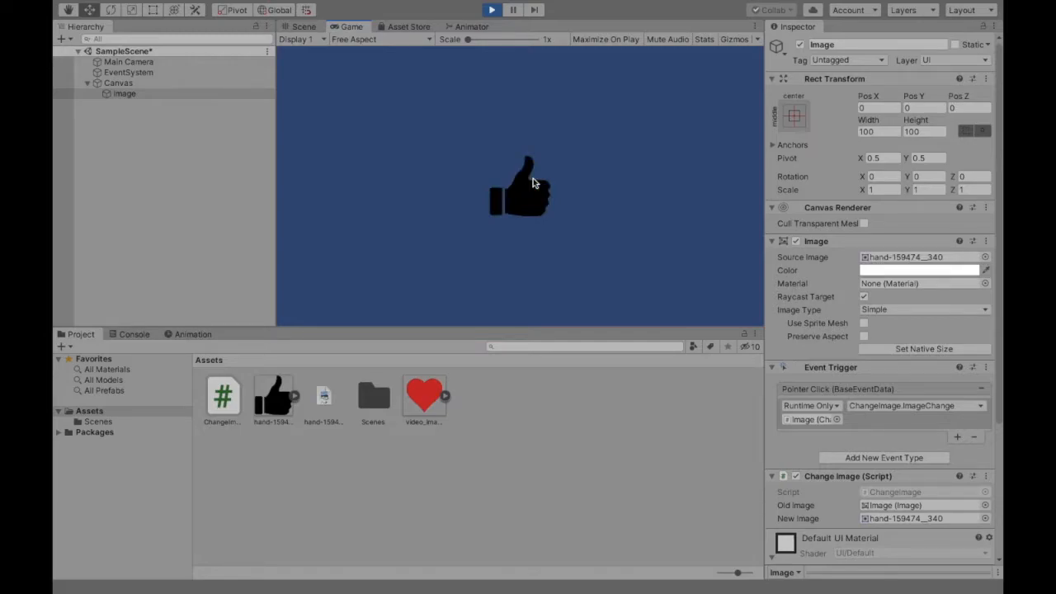
pyautogui.click(491, 9)
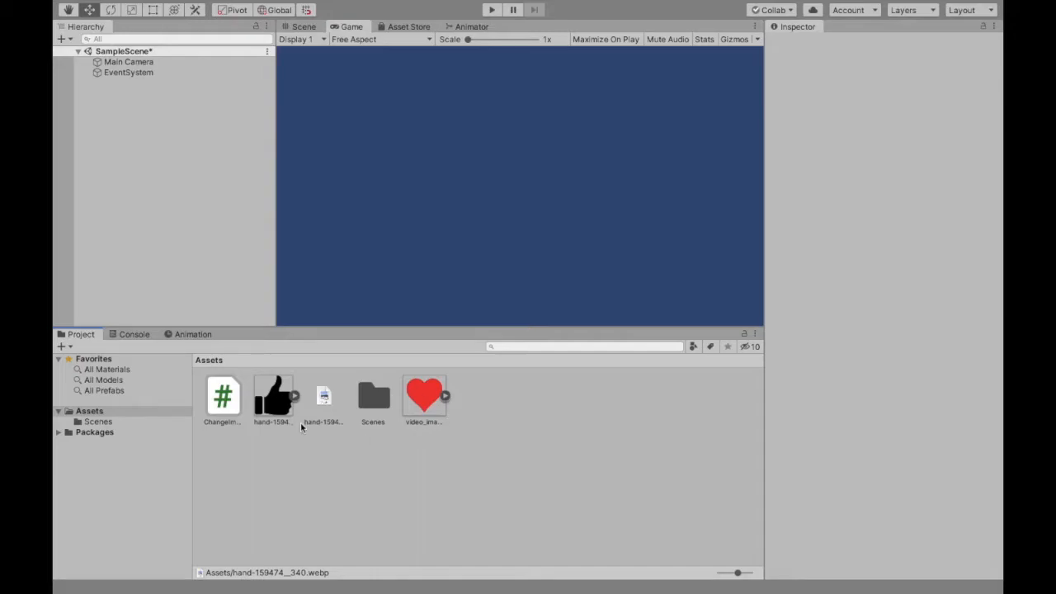
pyautogui.moveTo(322, 415)
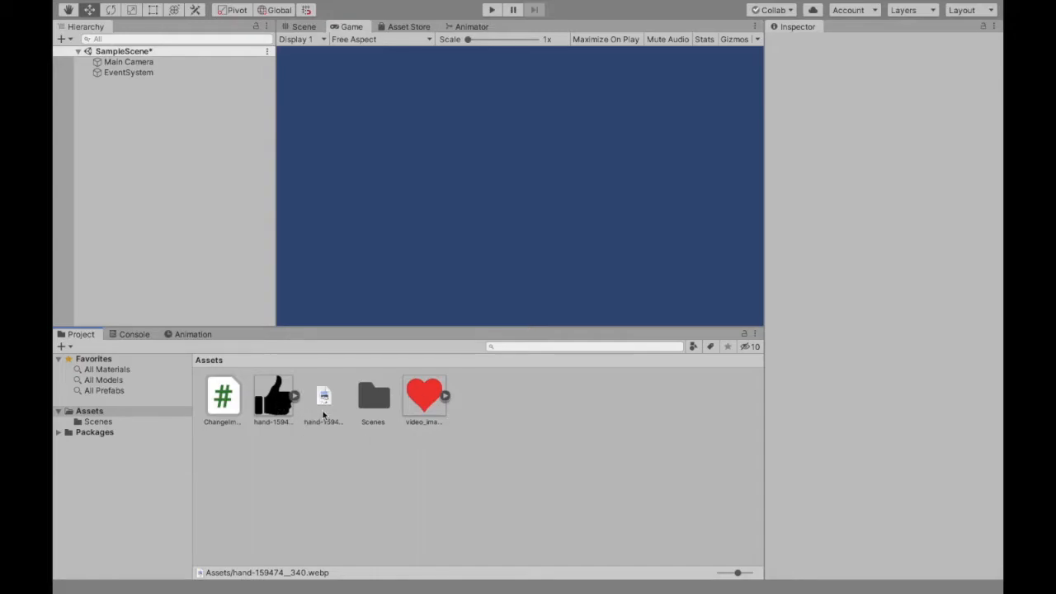
pyautogui.click(323, 396)
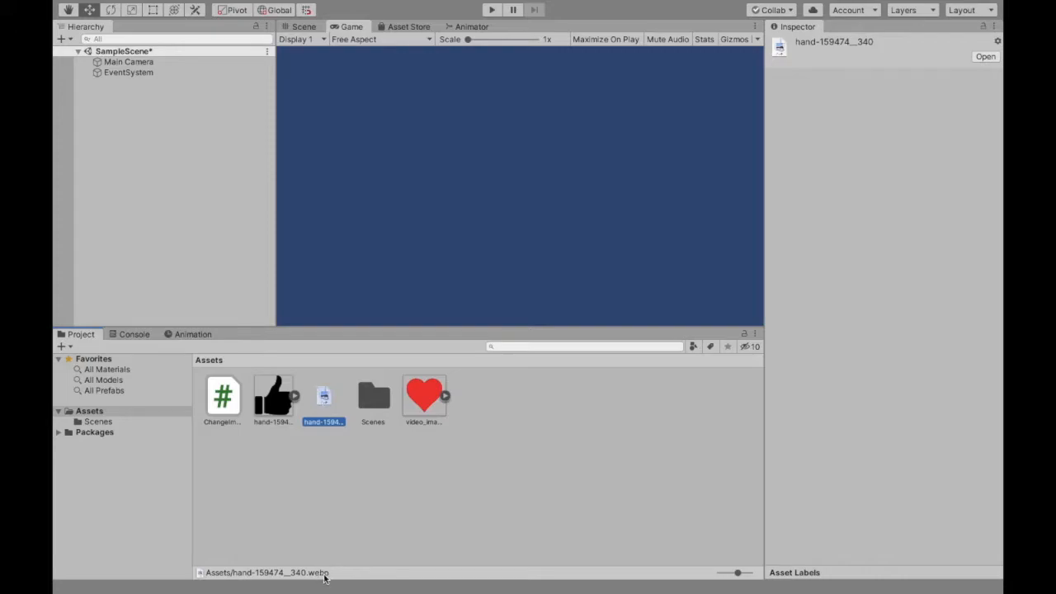
pyautogui.moveTo(290, 417)
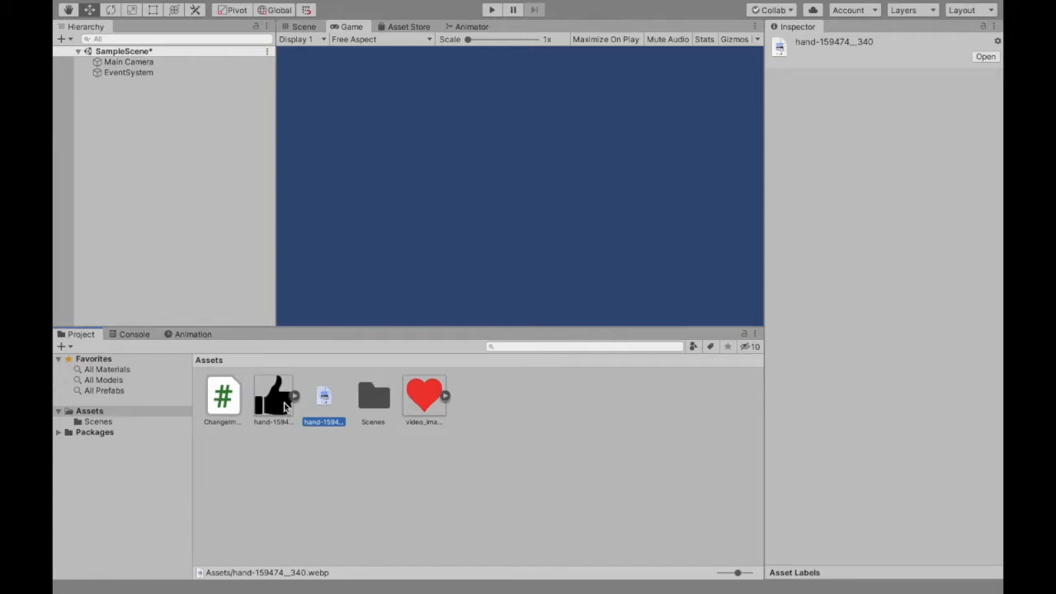
pyautogui.click(272, 396)
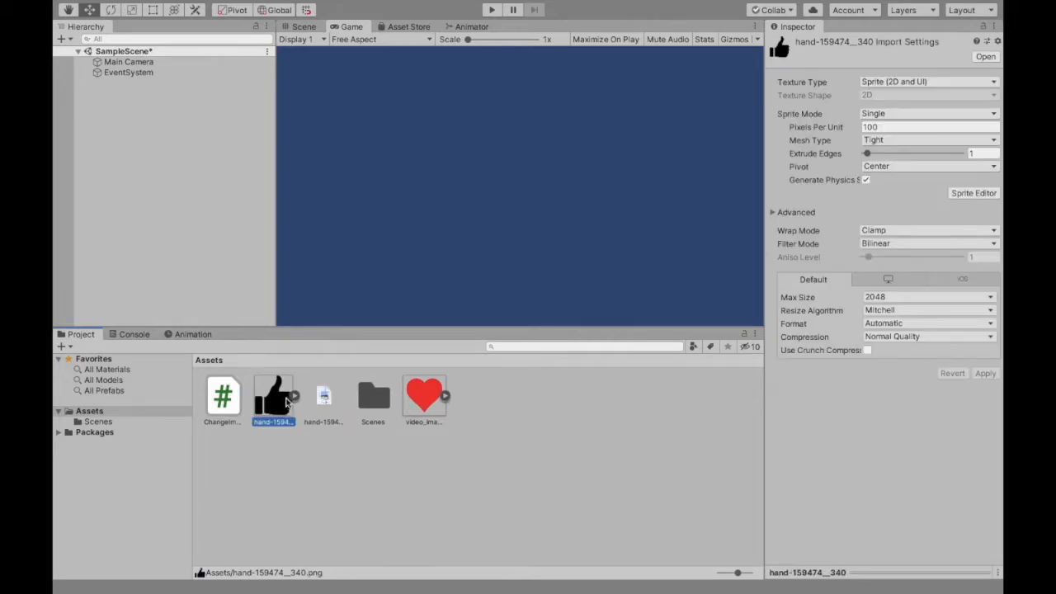
pyautogui.click(423, 394)
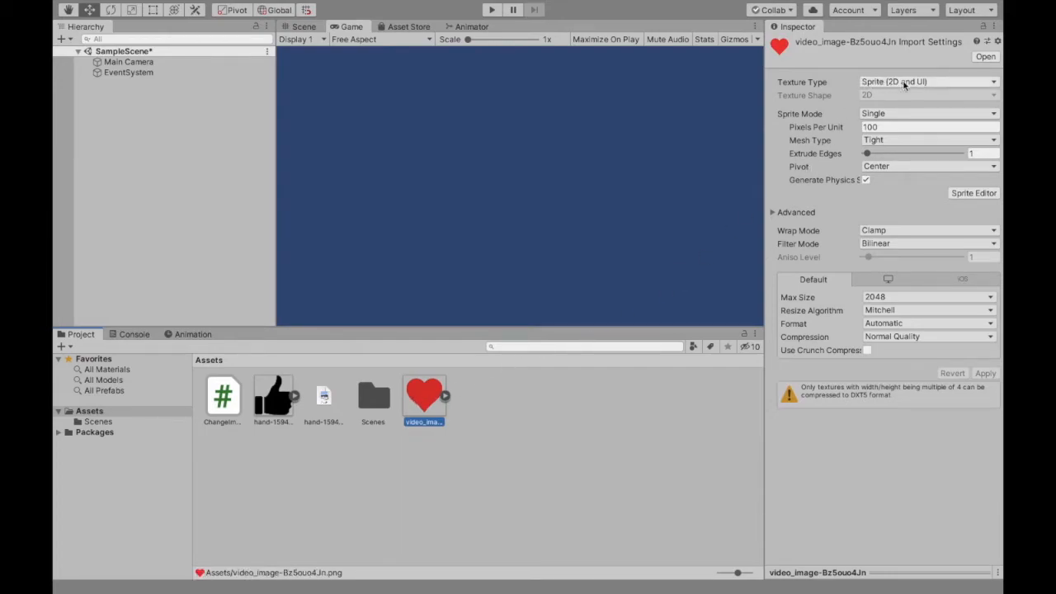
pyautogui.moveTo(907, 81)
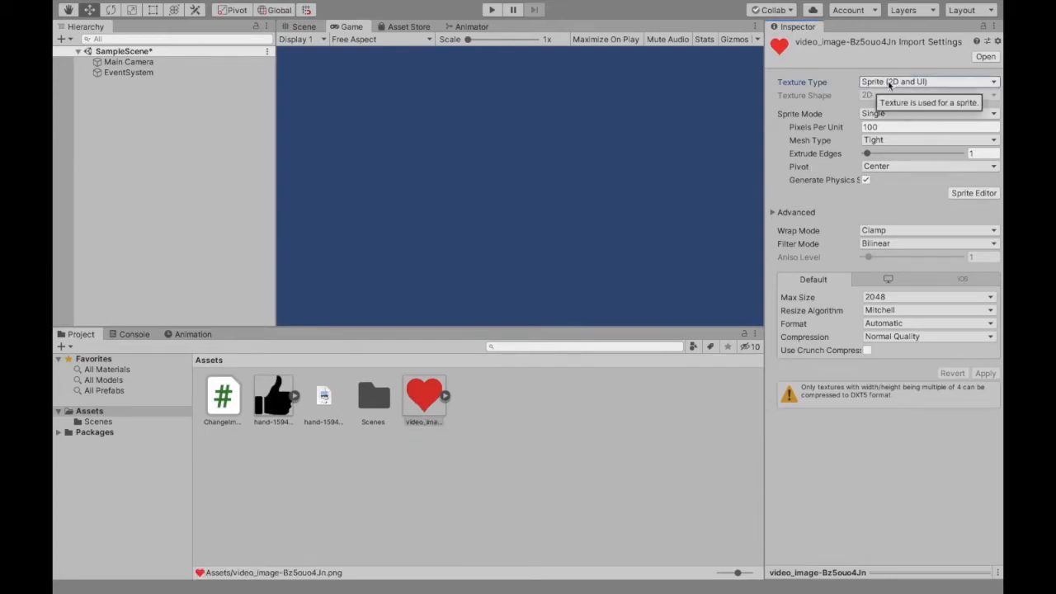
pyautogui.click(928, 81)
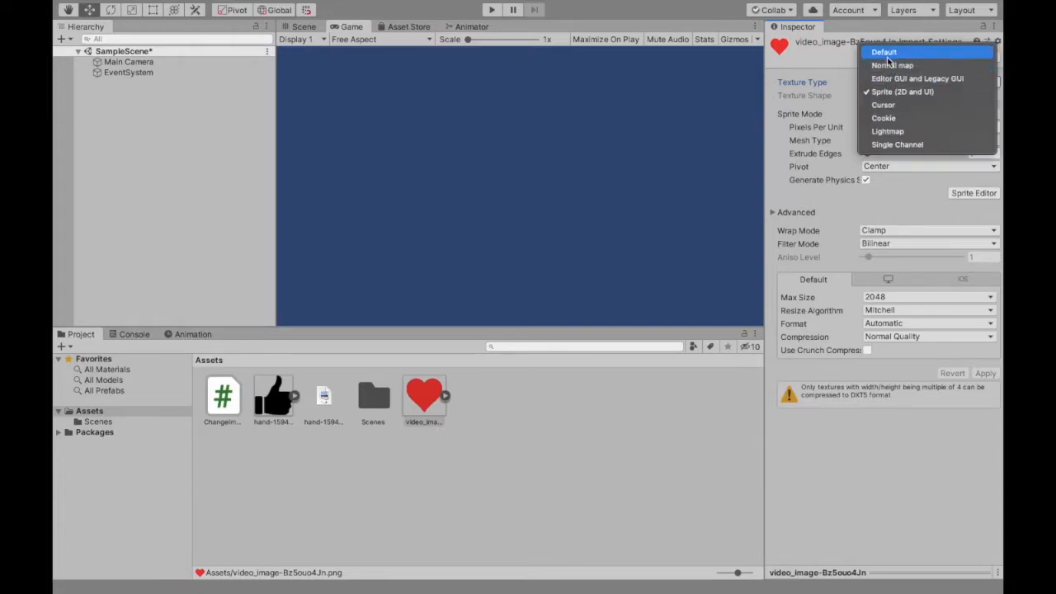
pyautogui.moveTo(884, 105)
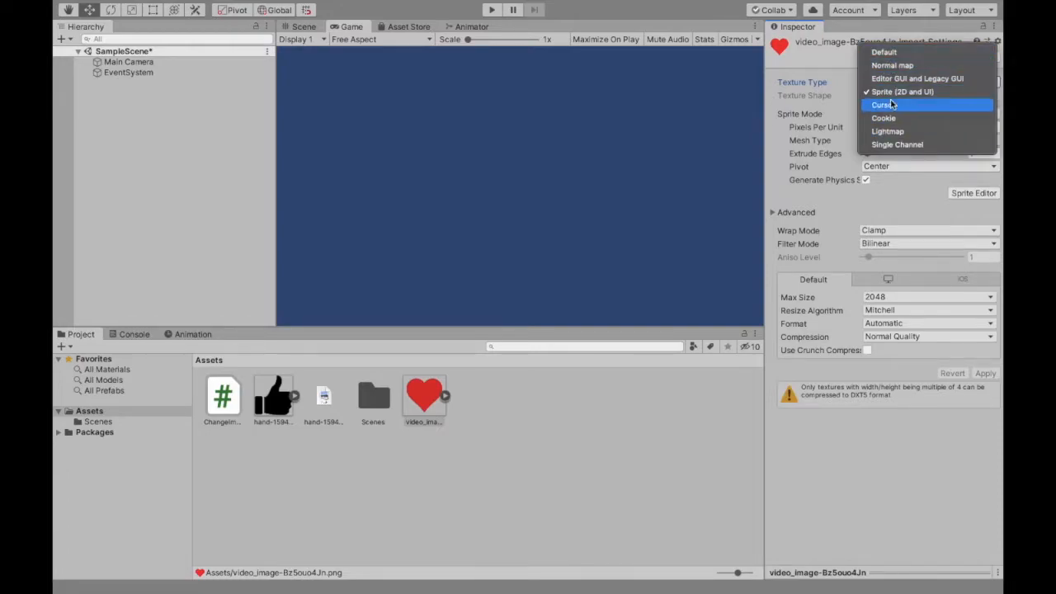
pyautogui.moveTo(902, 92)
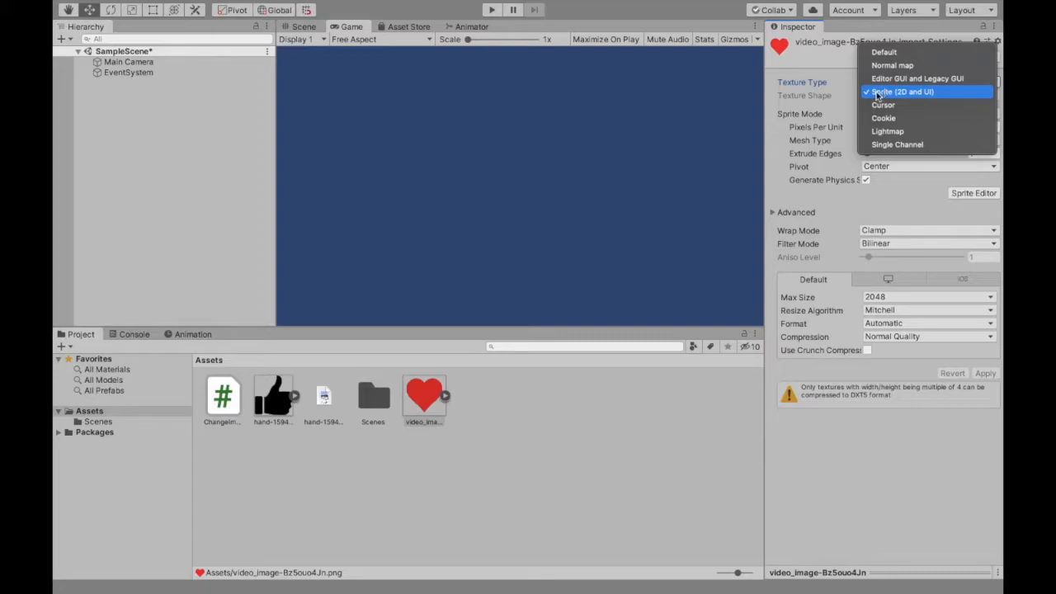
pyautogui.click(902, 92)
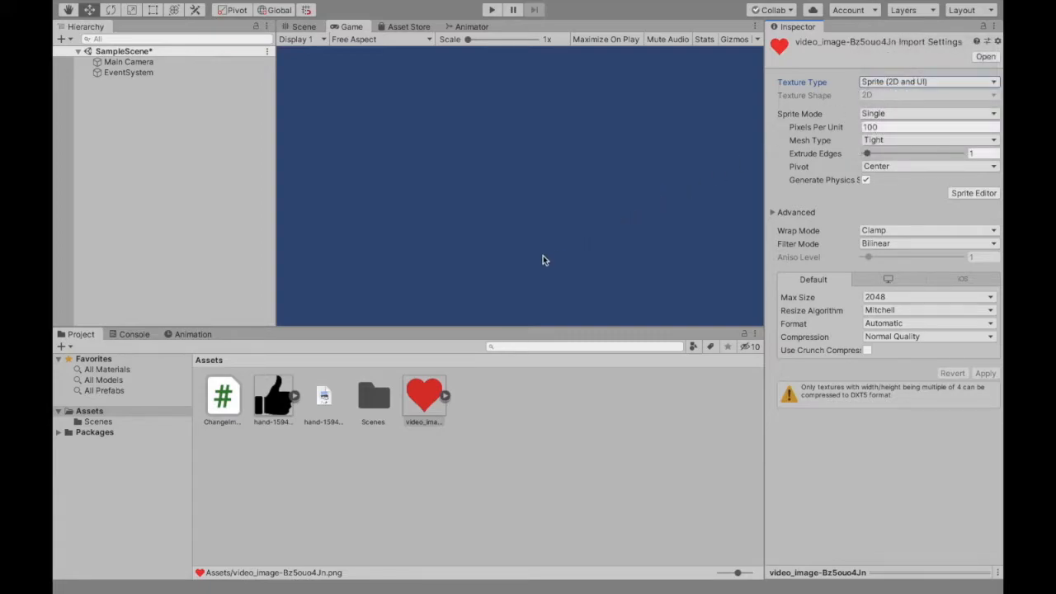
pyautogui.click(272, 396)
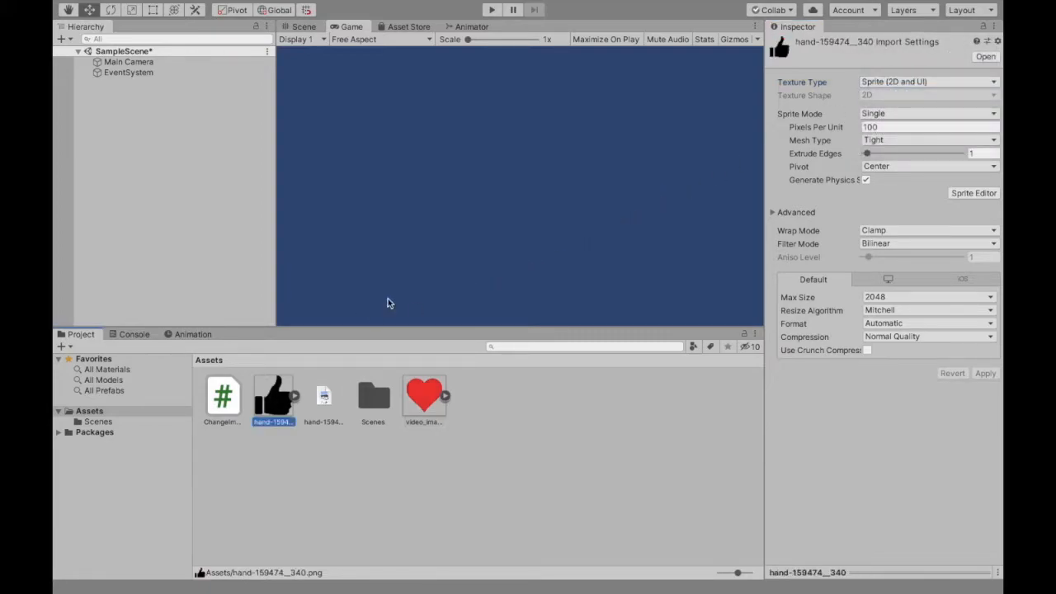
pyautogui.moveTo(905, 81)
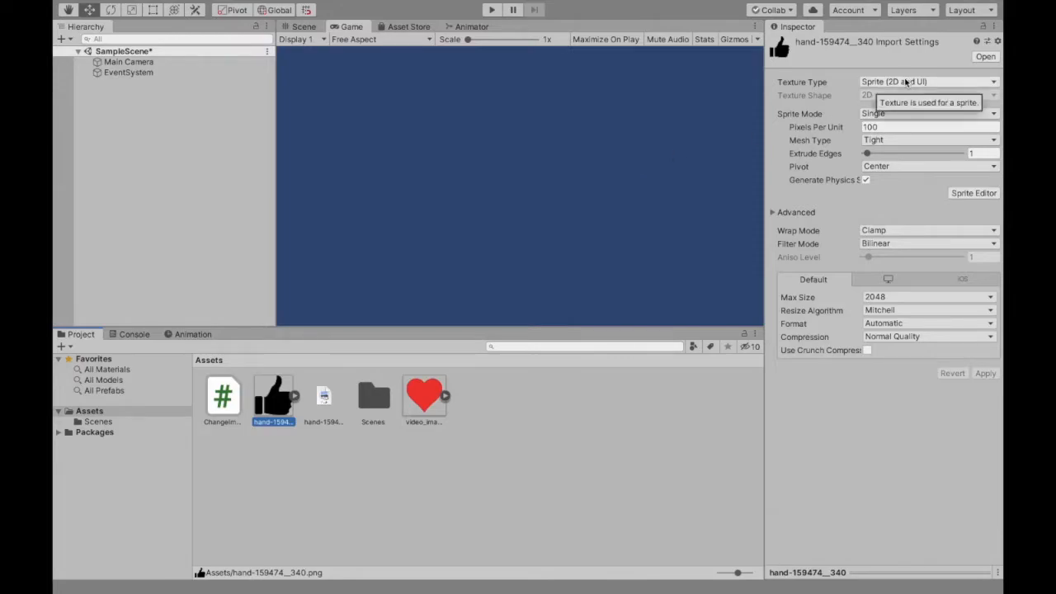
pyautogui.click(178, 122)
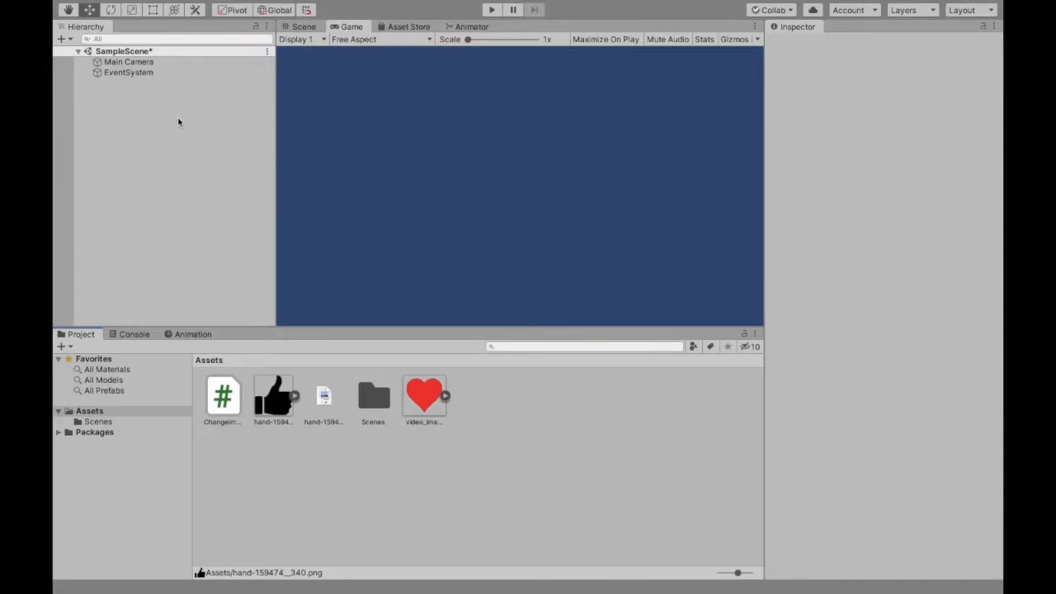
pyautogui.moveTo(164, 104)
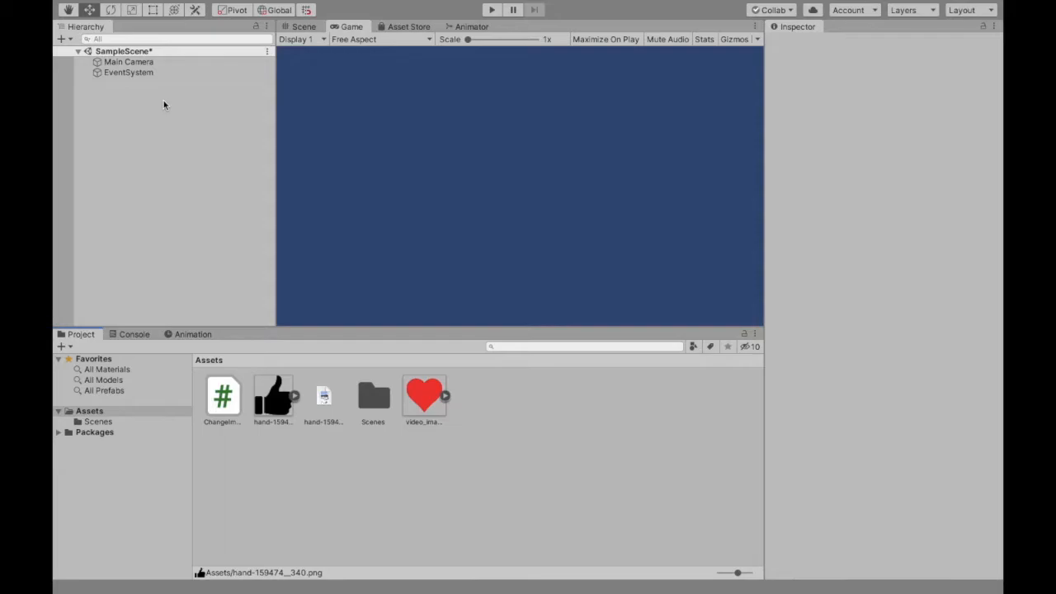
# Step: Add a UI Canvas and set its UI Scale Mode to Scale With Screen Size (800×600)
pyautogui.rightClick(163, 104)
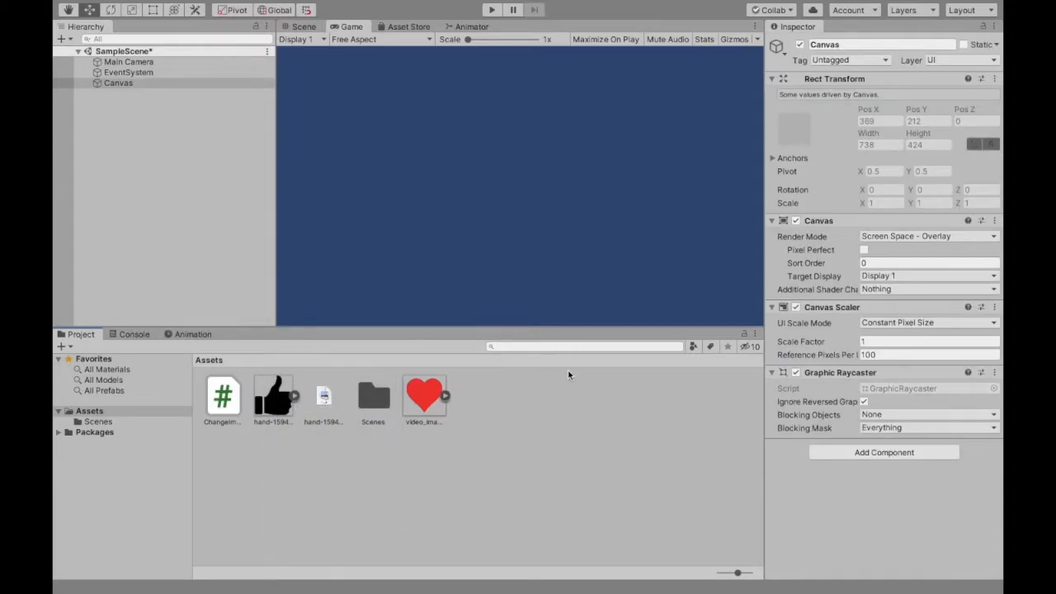
pyautogui.click(929, 323)
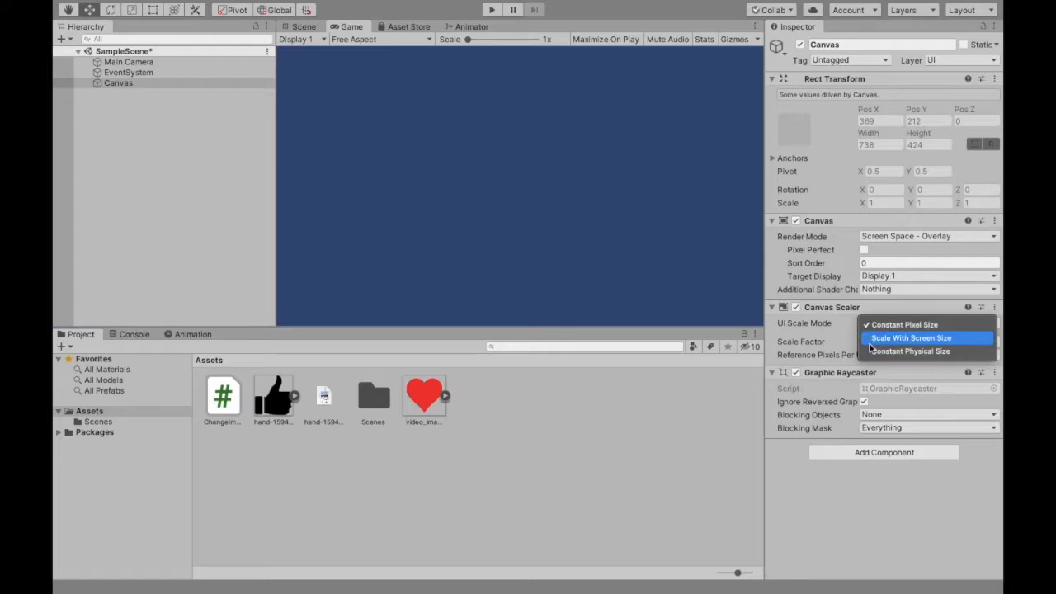
pyautogui.click(911, 337)
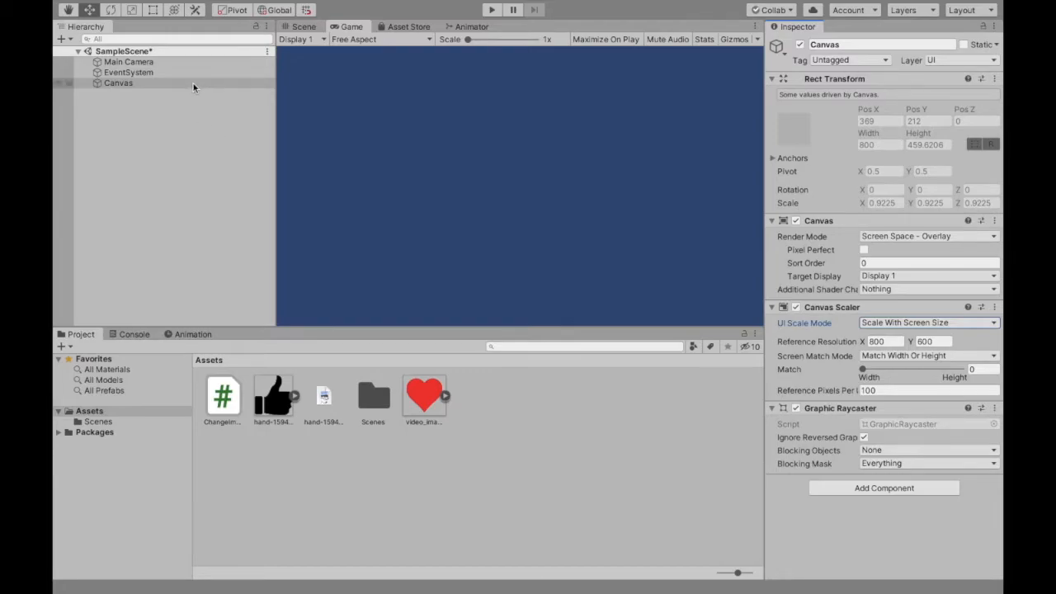
# Step: Bring up the Canvas context menu to add a child UI Image
pyautogui.rightClick(118, 82)
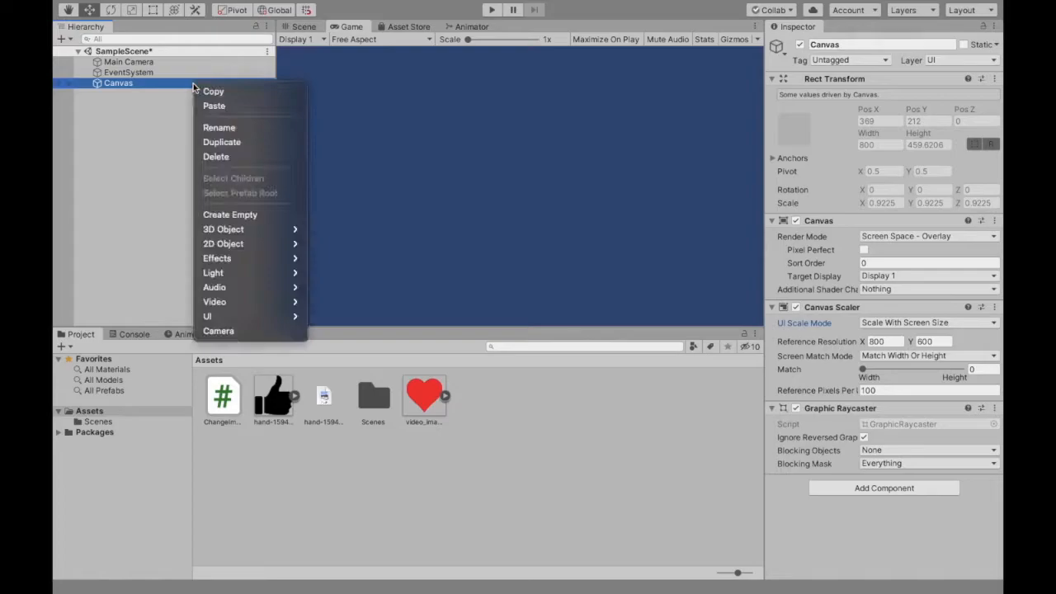
pyautogui.moveTo(247, 316)
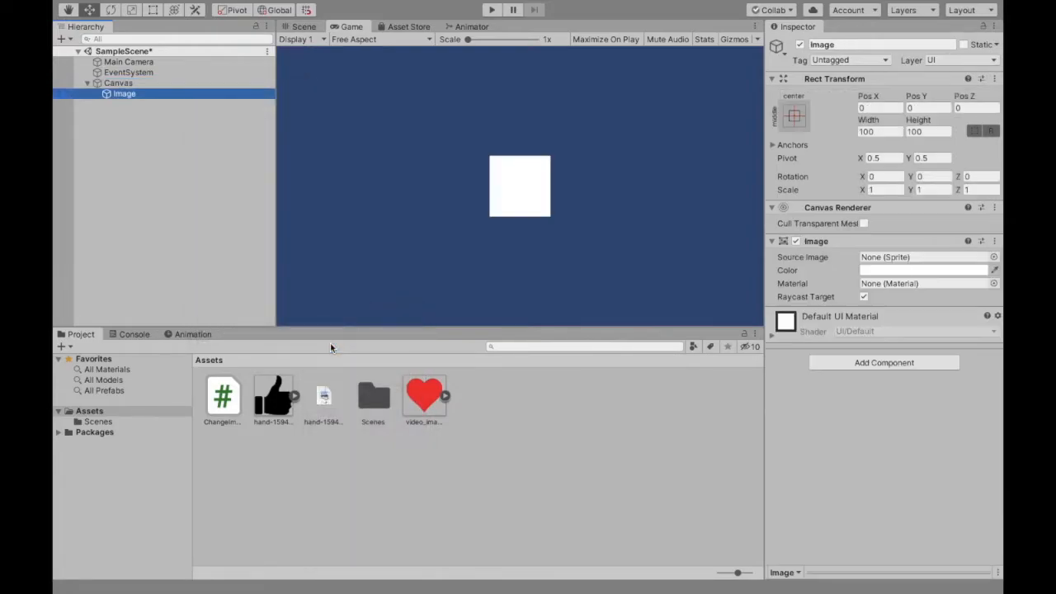
pyautogui.moveTo(421, 181)
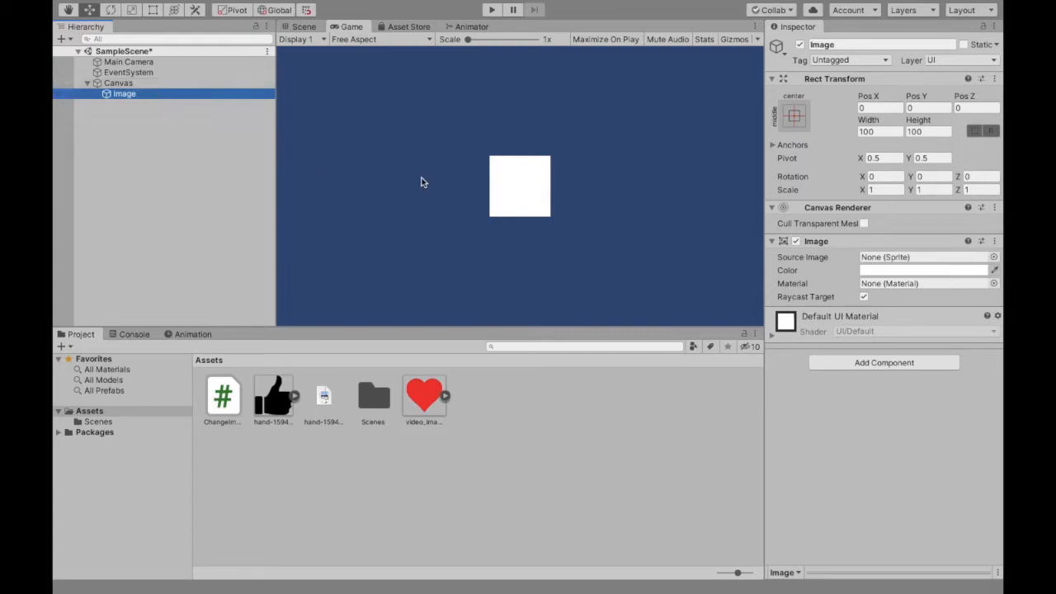
pyautogui.moveTo(528, 189)
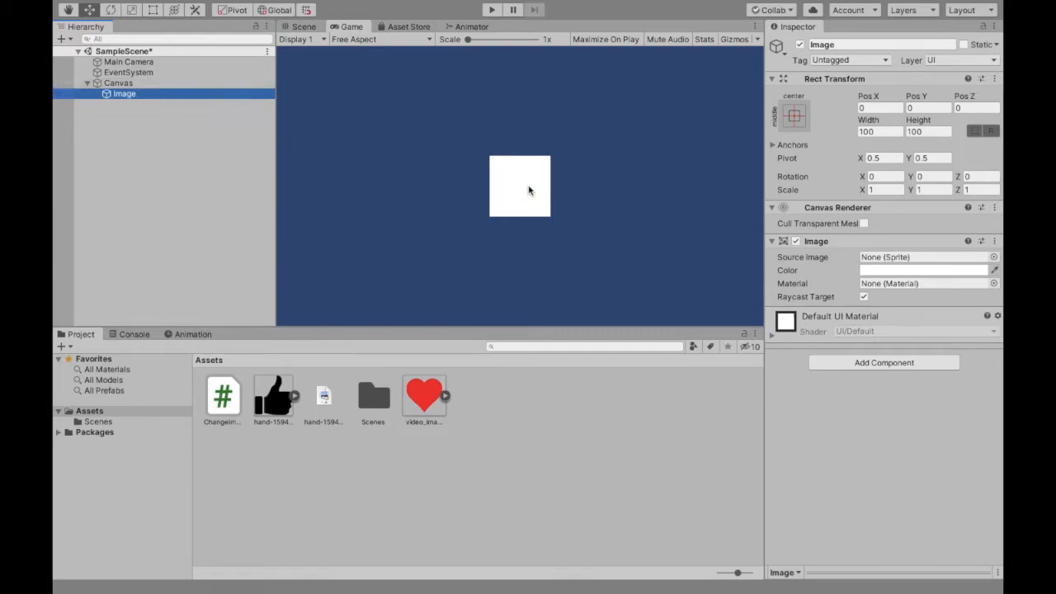
pyautogui.moveTo(520, 227)
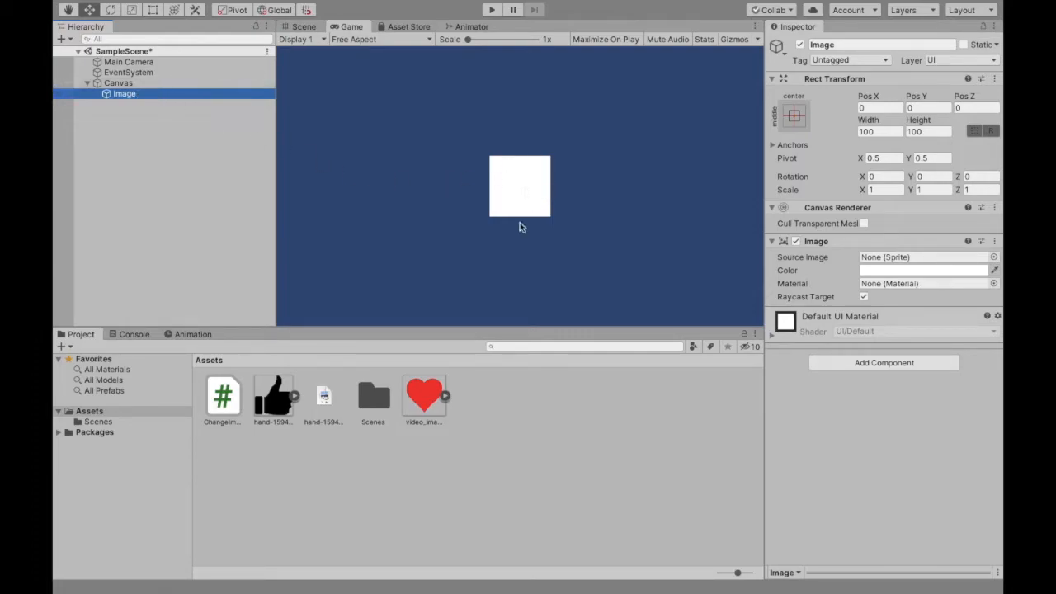
pyautogui.moveTo(449, 396)
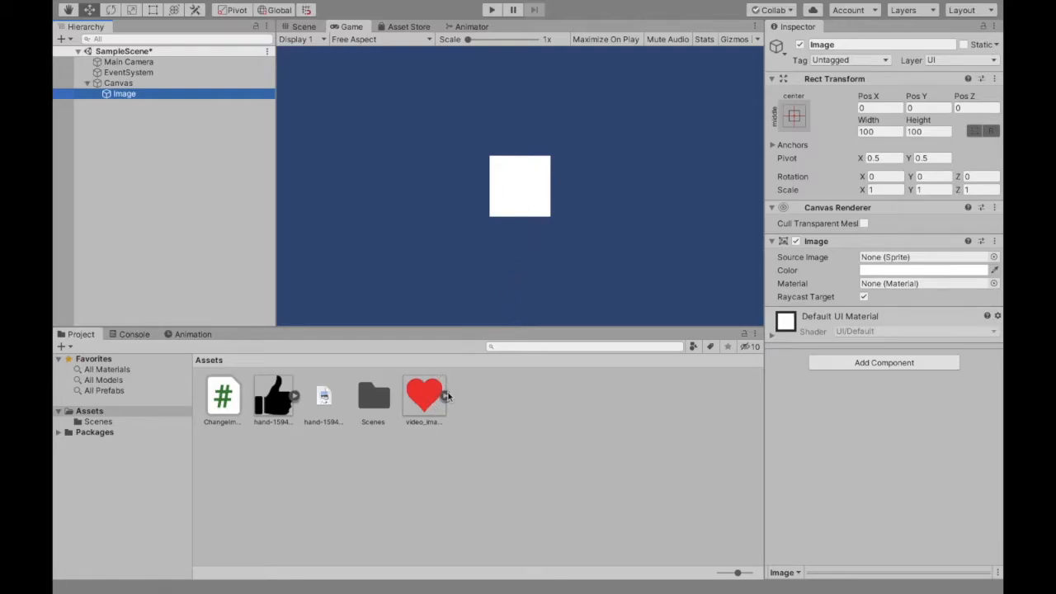
pyautogui.moveTo(660, 314)
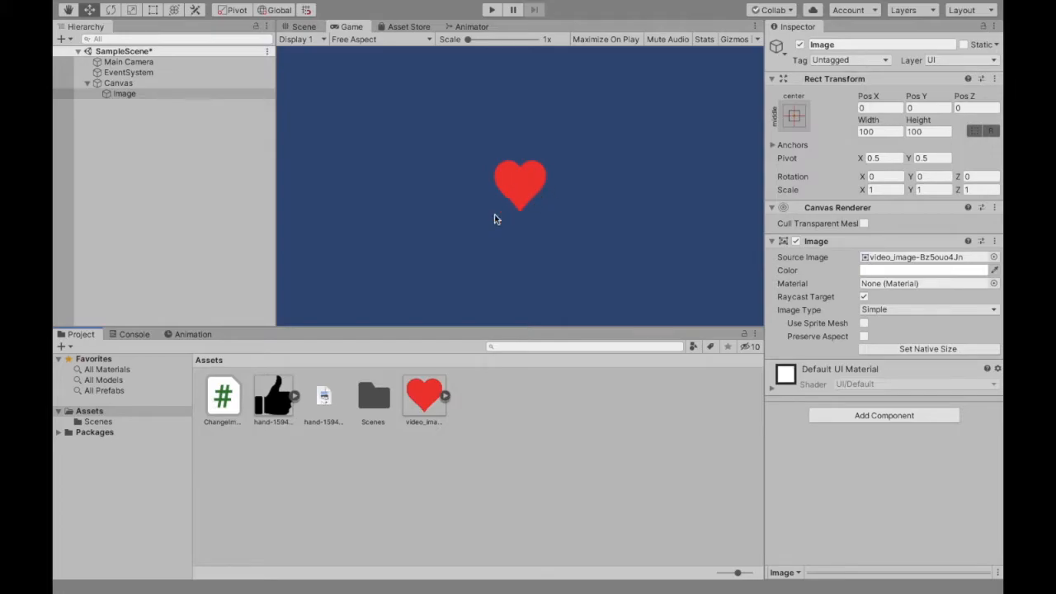
# Step: Set the Image's Source Image to the black thumbs-up sprite
pyautogui.click(924, 257)
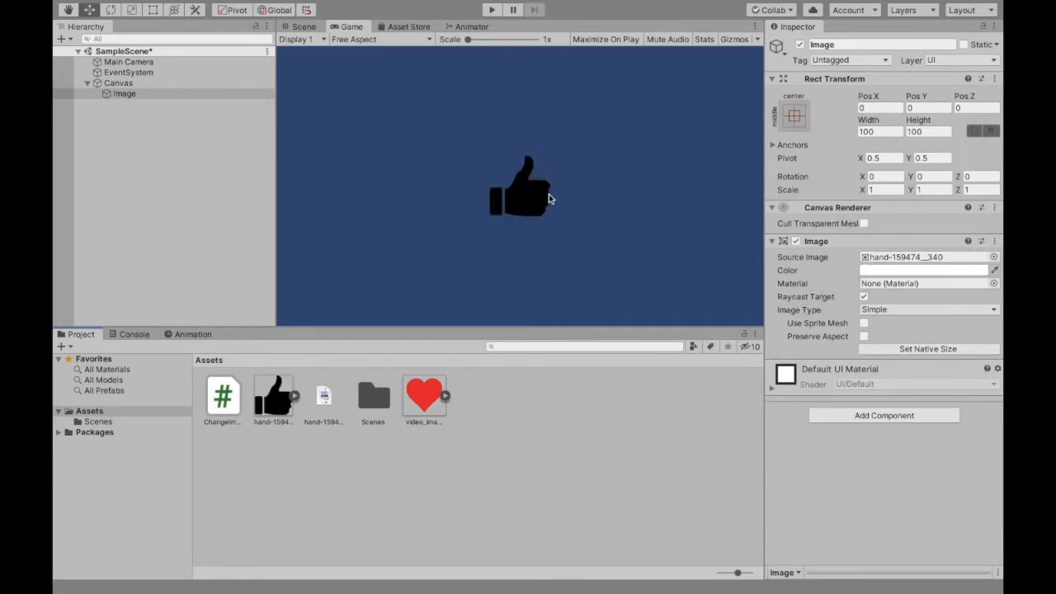
pyautogui.moveTo(590, 191)
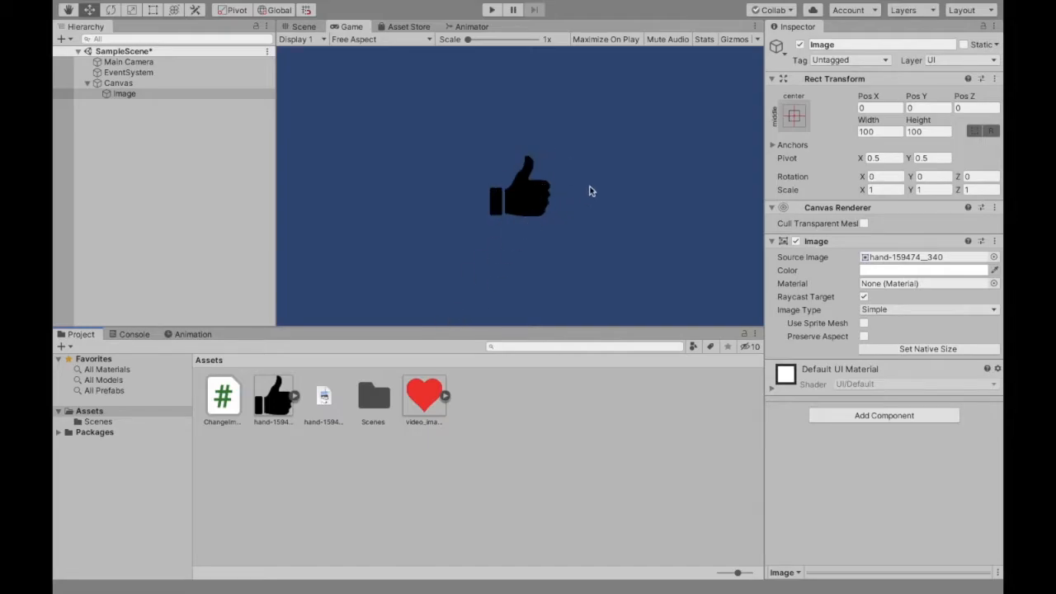
pyautogui.moveTo(499, 213)
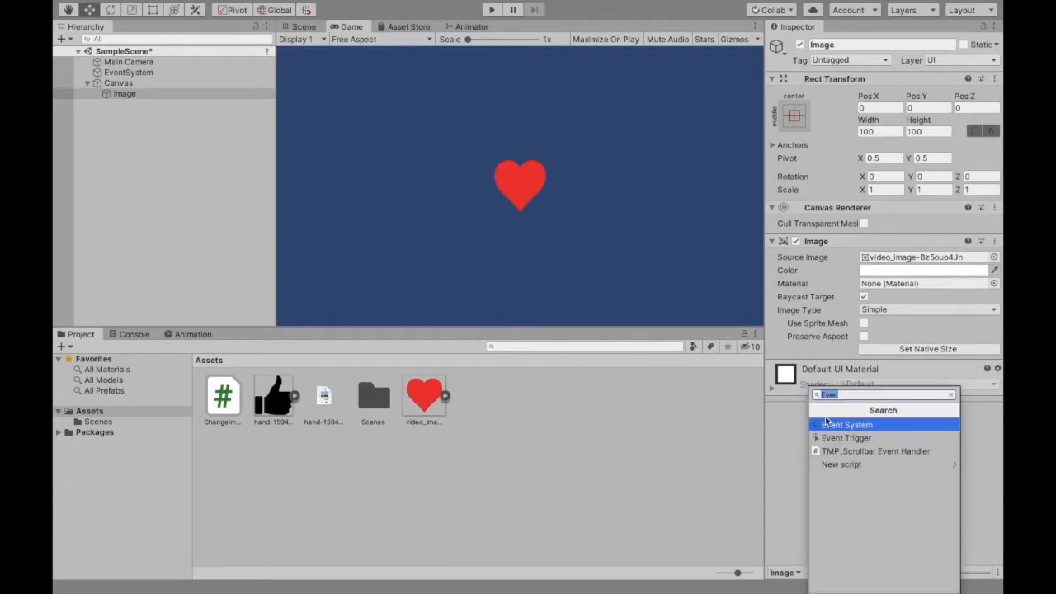
pyautogui.moveTo(845, 438)
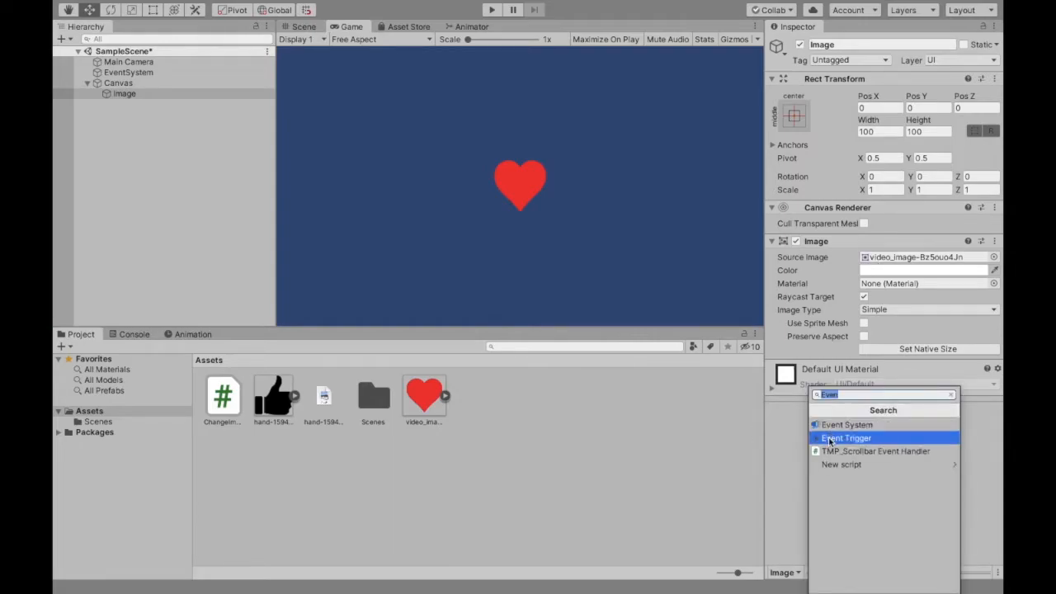
# Step: Give the Image an Event Trigger component with a PointerClick event type
pyautogui.click(845, 437)
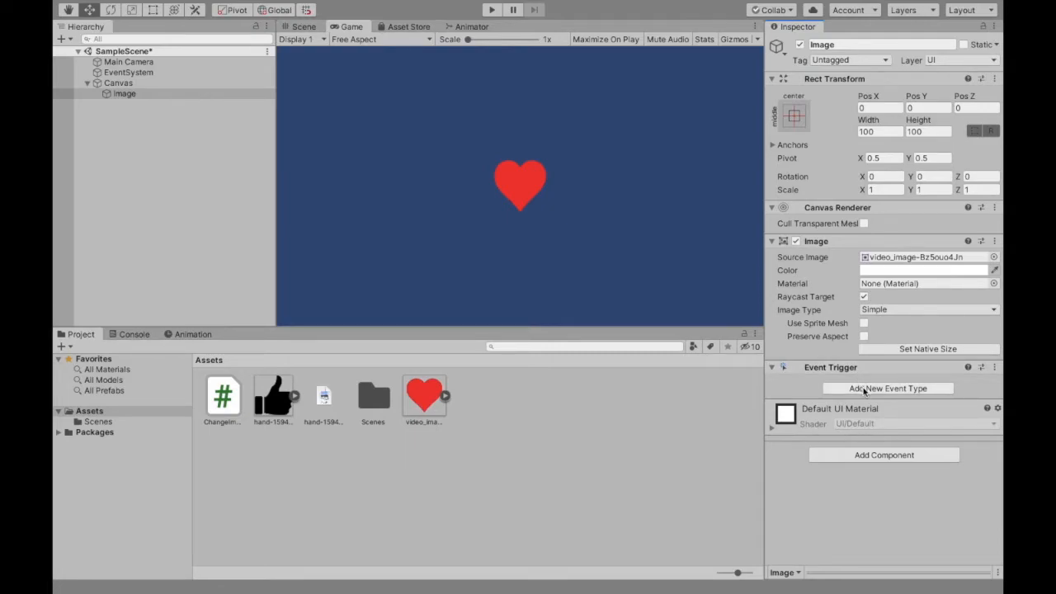
pyautogui.click(888, 388)
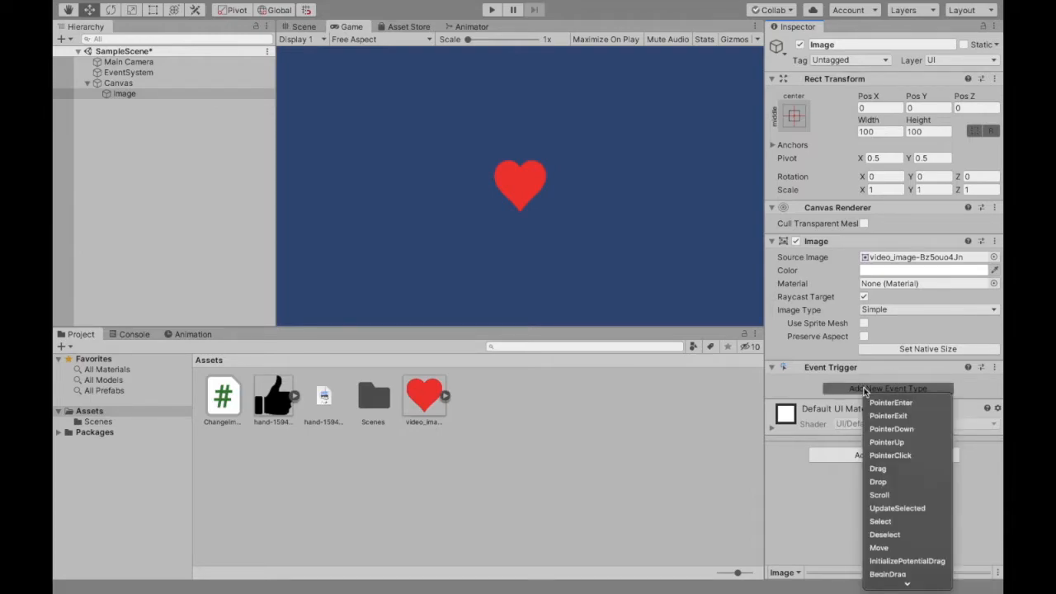
pyautogui.moveTo(891, 456)
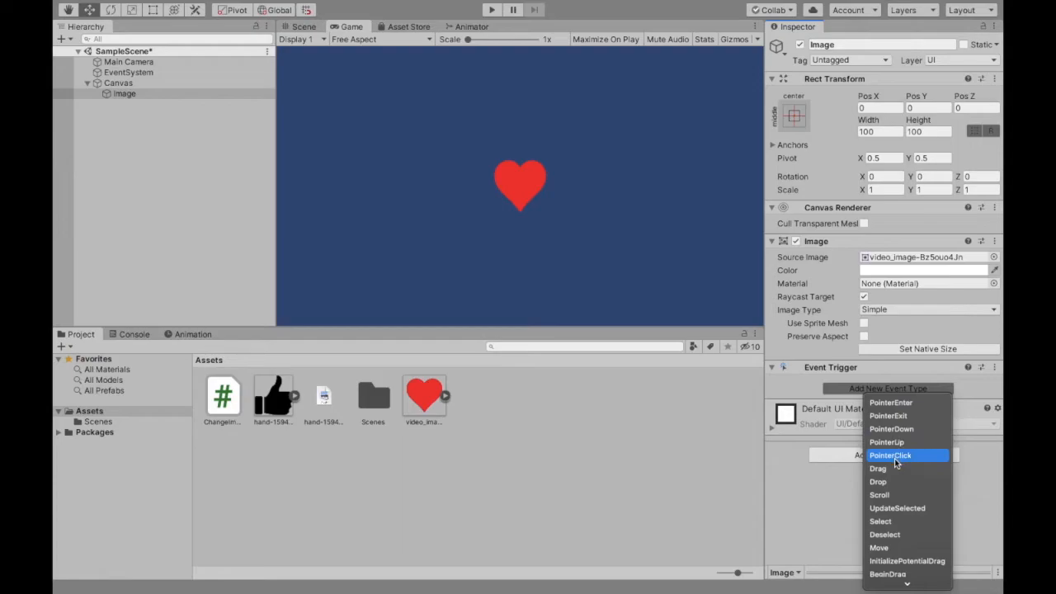
pyautogui.click(890, 456)
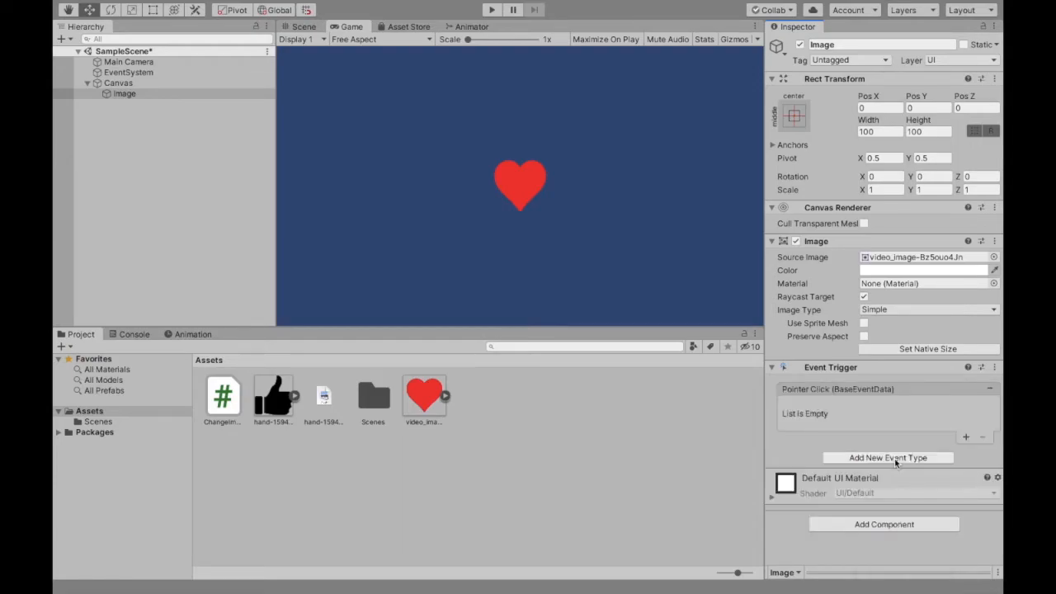
pyautogui.moveTo(864, 404)
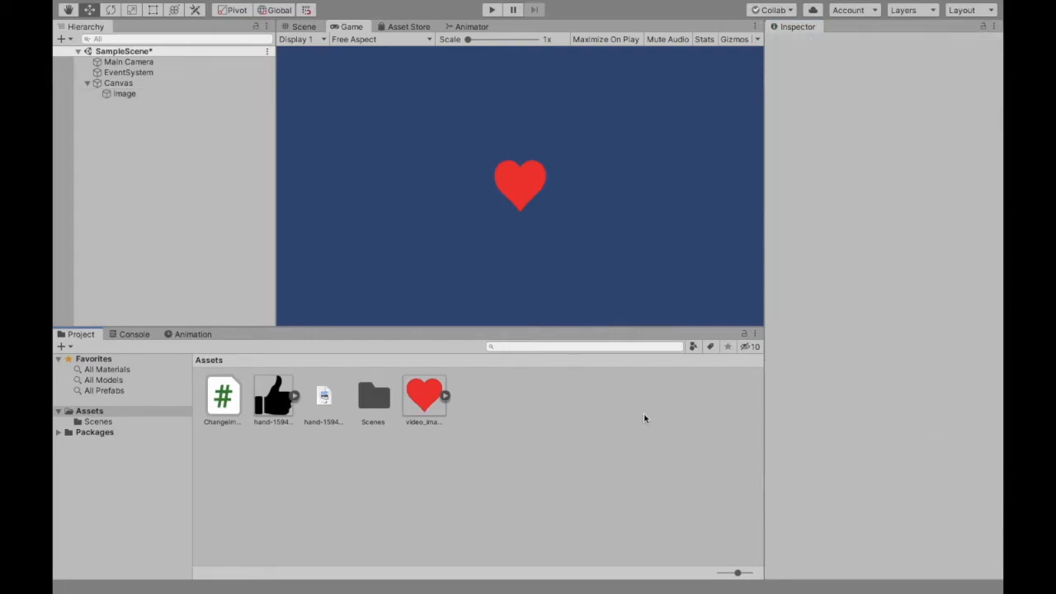
# Step: Bring up the Project Assets context menu to open the C# project
pyautogui.rightClick(645, 418)
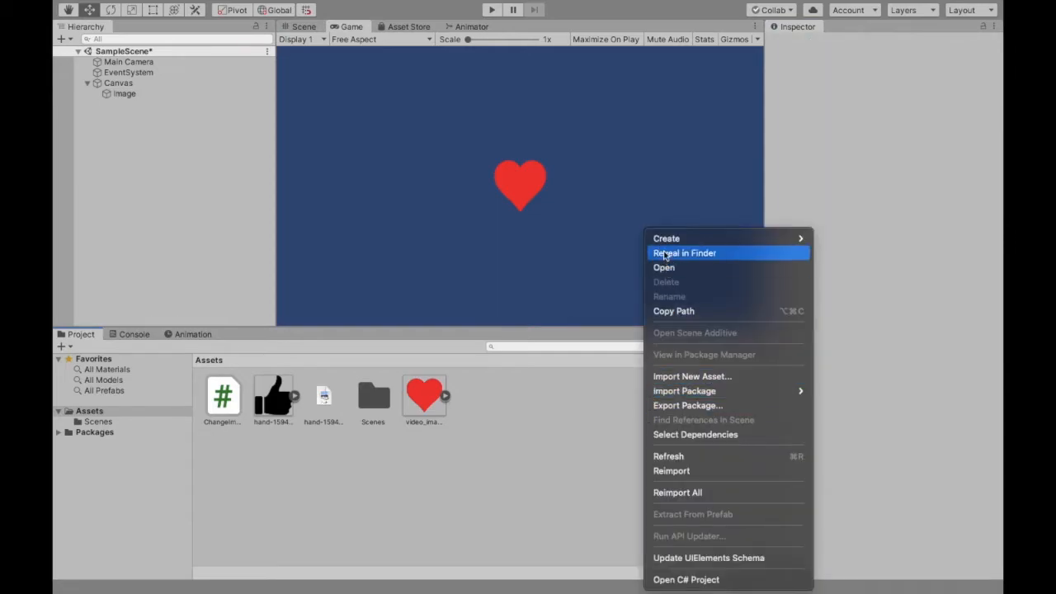
pyautogui.moveTo(666, 239)
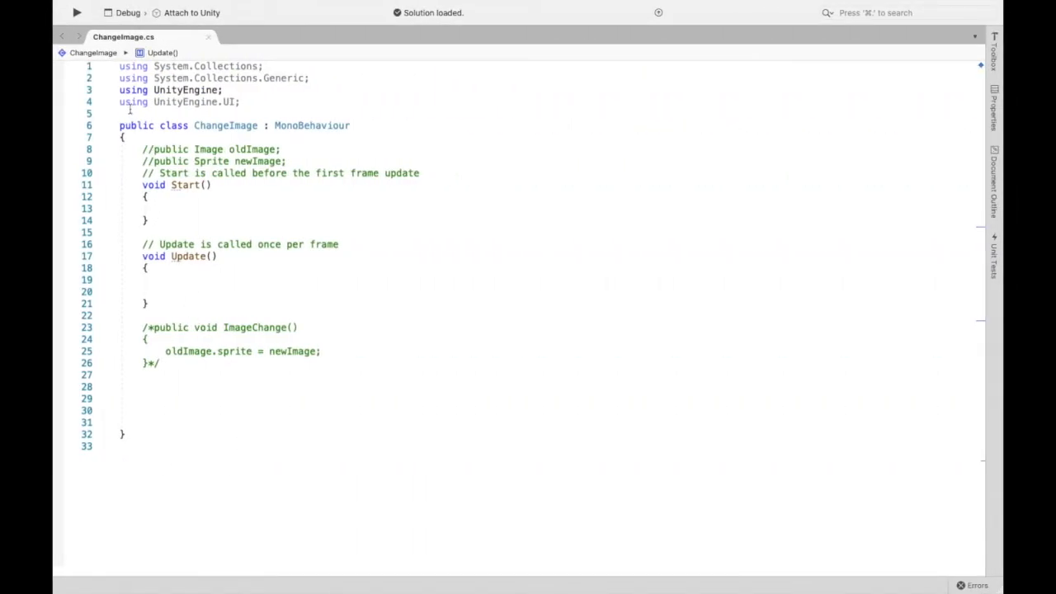
# Step: Uncomment the oldImage and newImage fields and the ImageChange() method in ChangeImage.cs
pyautogui.click(179, 102)
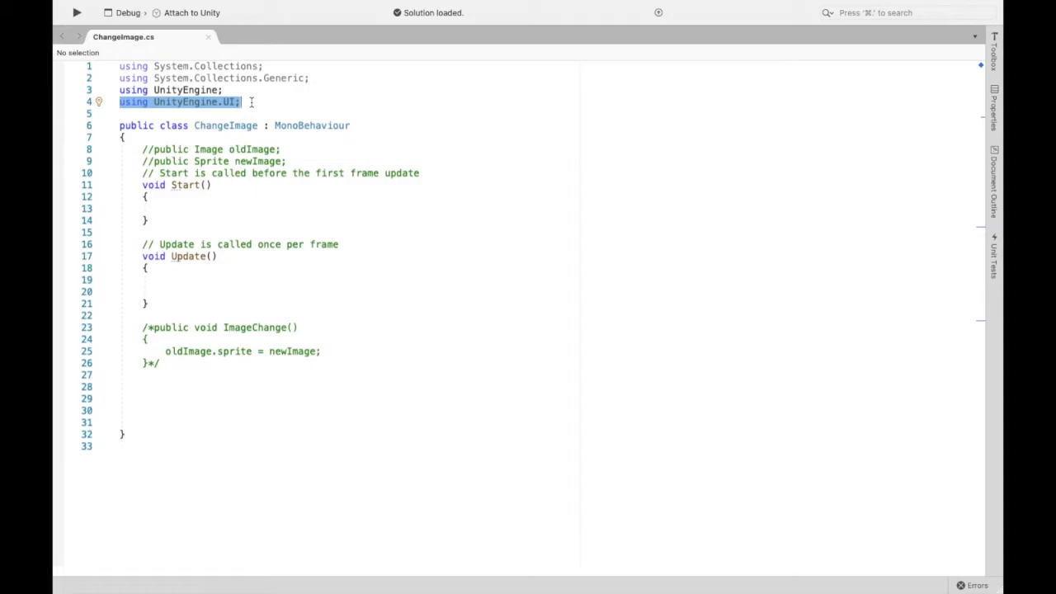
pyautogui.click(240, 101)
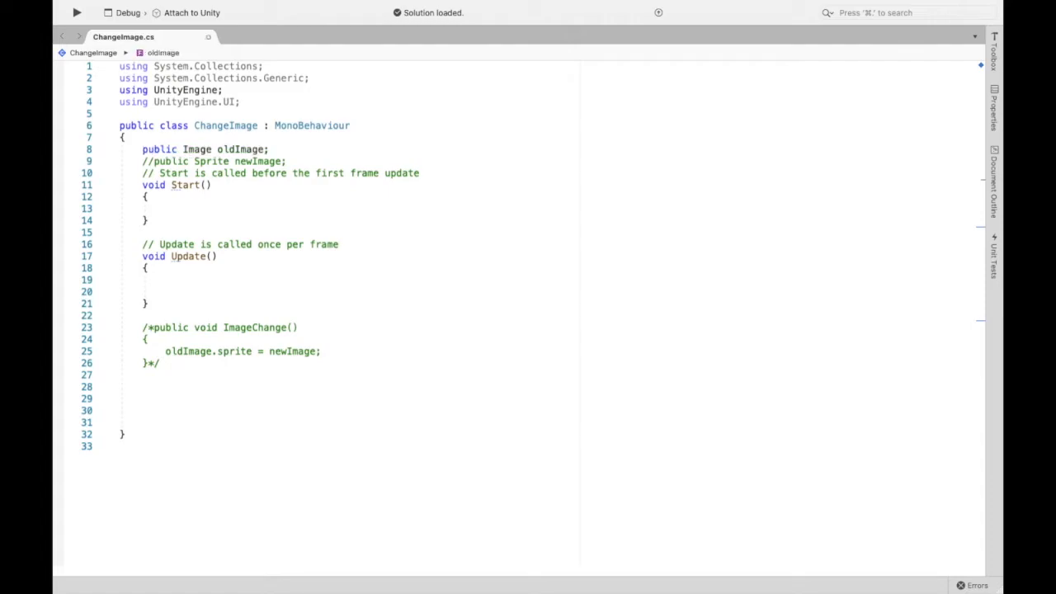
pyautogui.moveTo(241, 150)
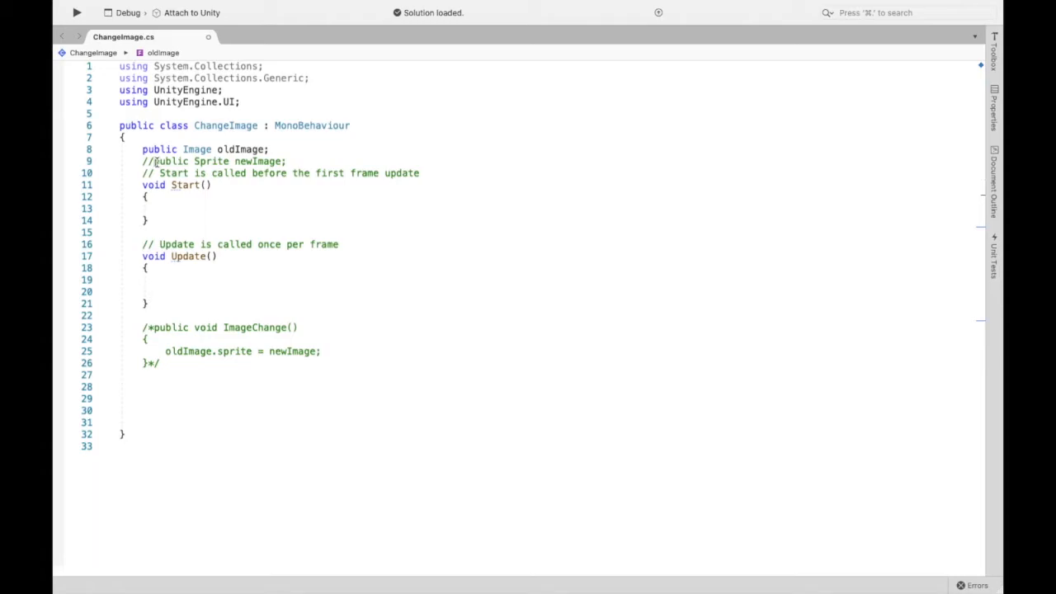
pyautogui.click(148, 161)
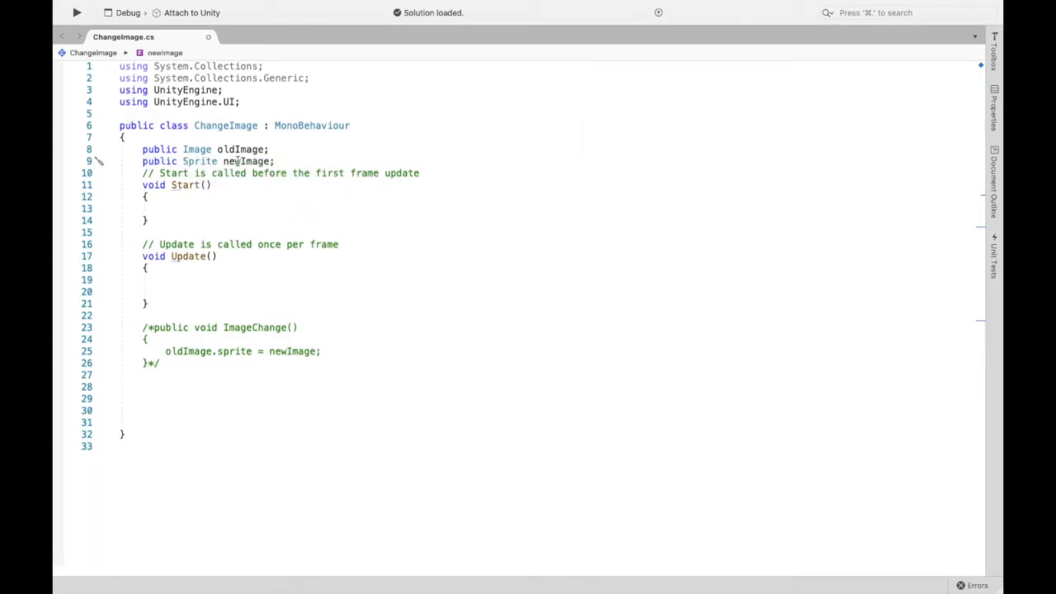
pyautogui.moveTo(198, 161)
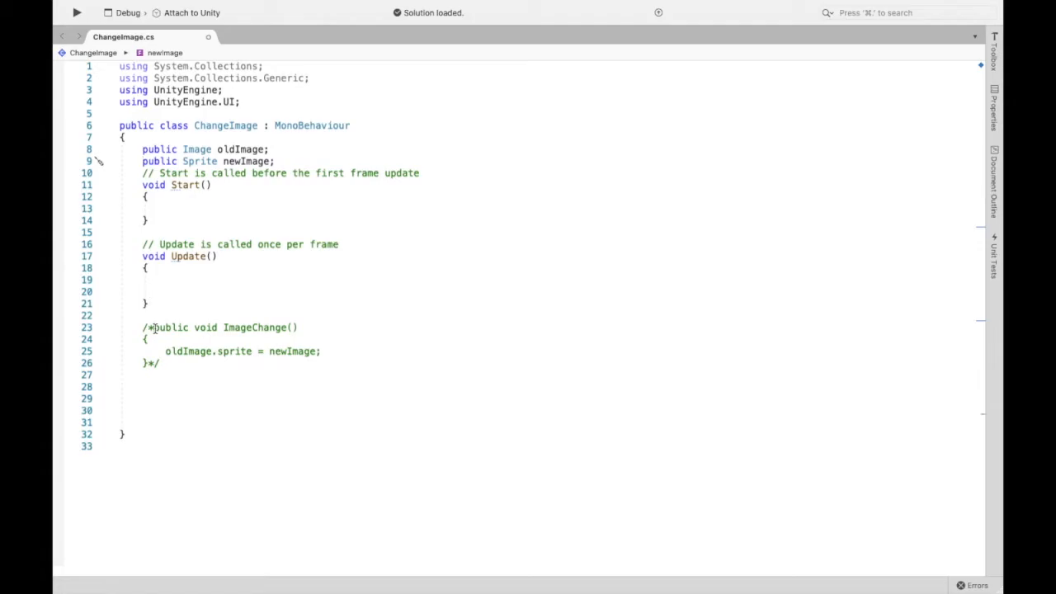
pyautogui.click(148, 327)
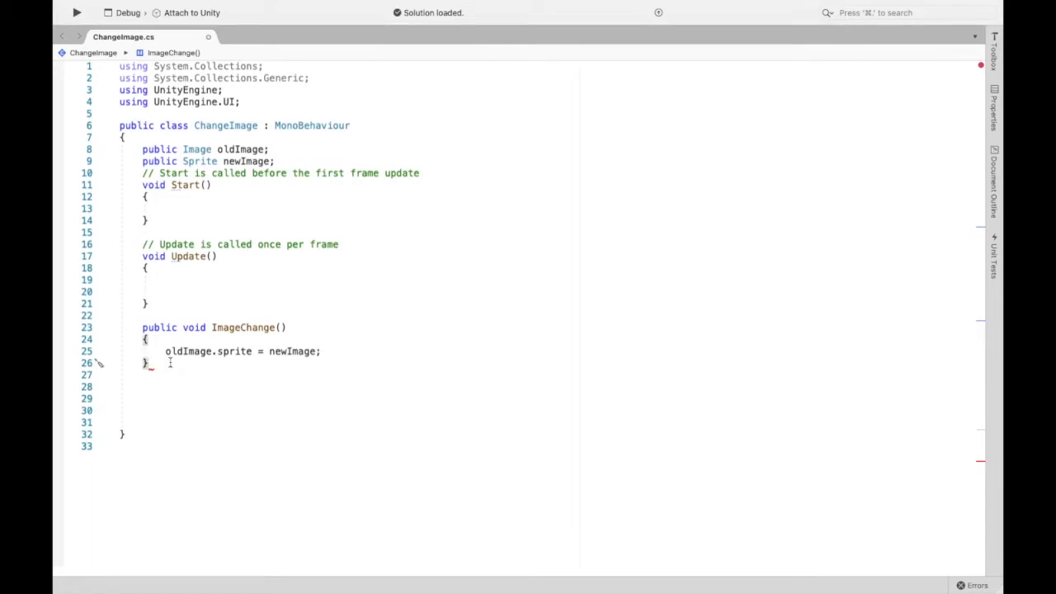
pyautogui.moveTo(186, 350)
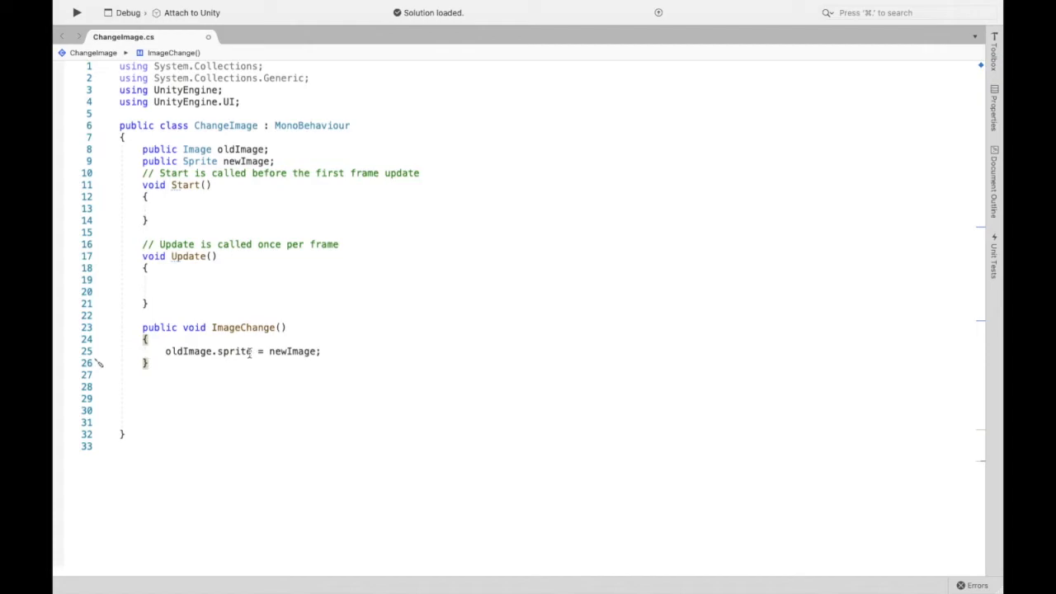
pyautogui.moveTo(293, 351)
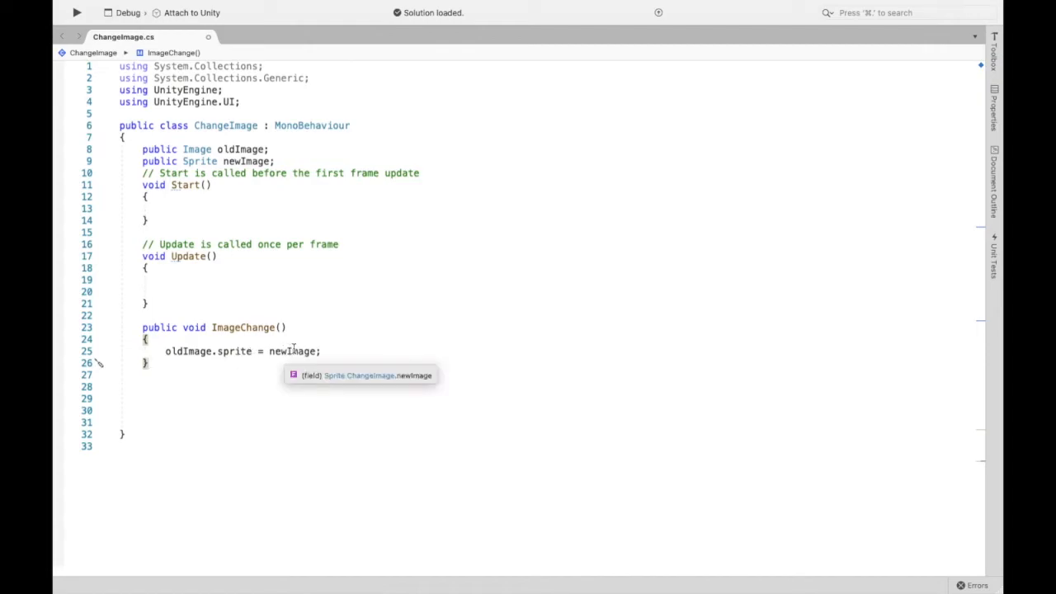
pyautogui.moveTo(299, 346)
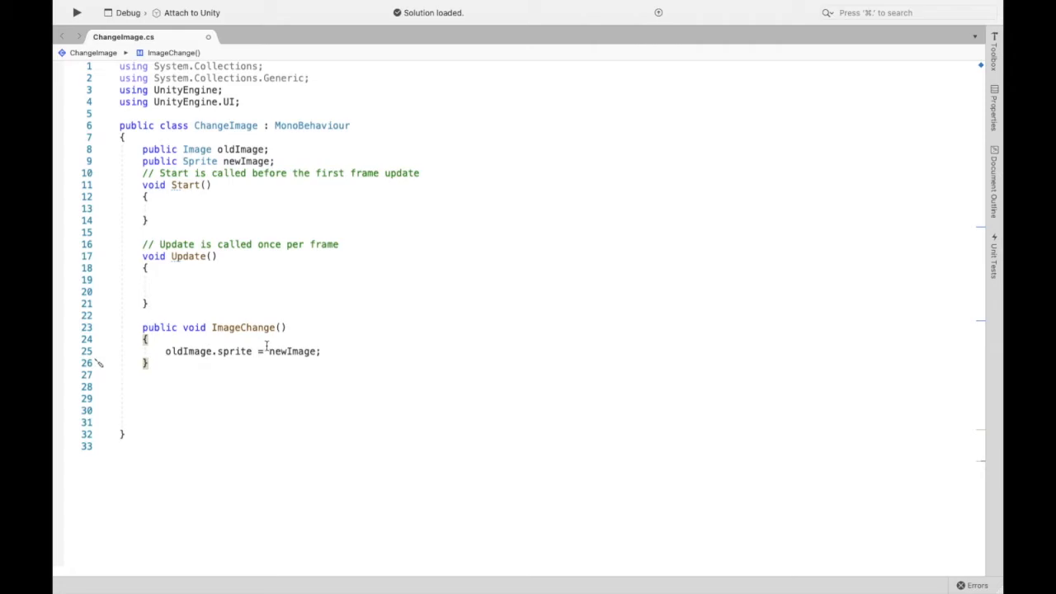
pyautogui.moveTo(291, 351)
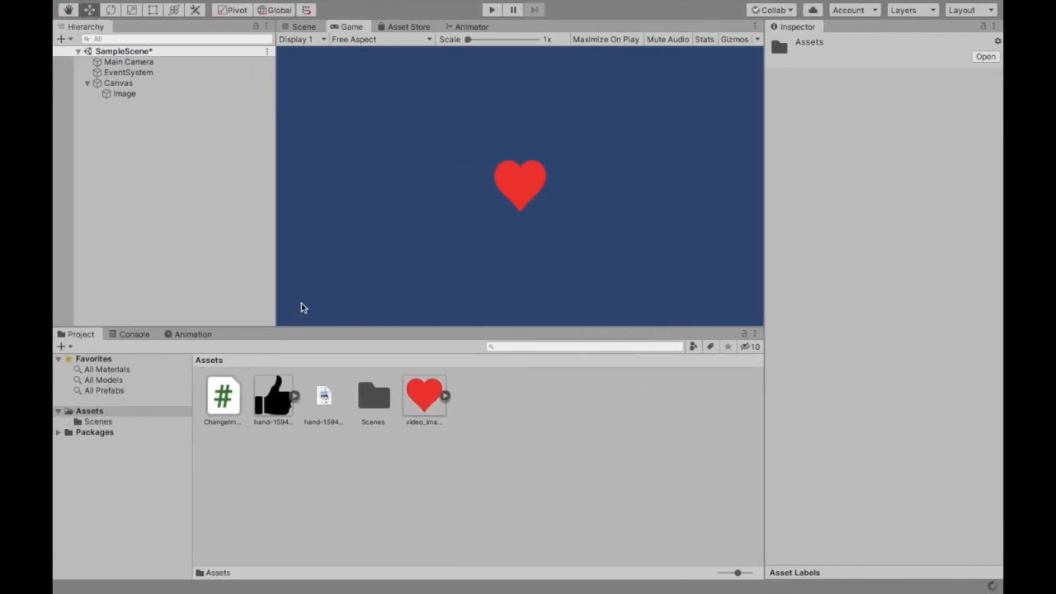
pyautogui.moveTo(144, 97)
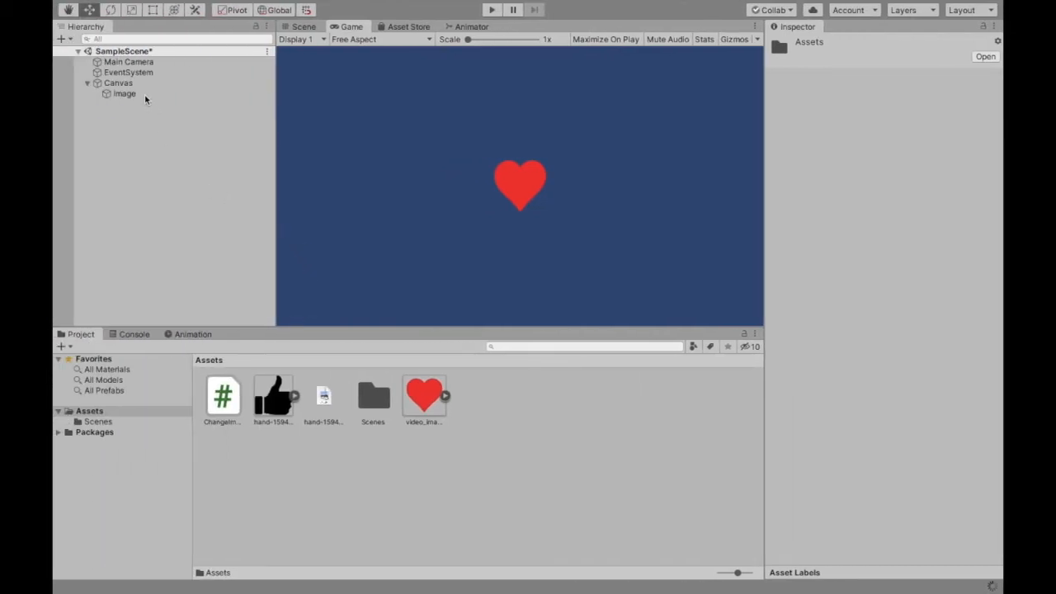
# Step: Set Change Image's Old Image to the Image object and New Image to the thumbs-up sprite
pyautogui.click(124, 93)
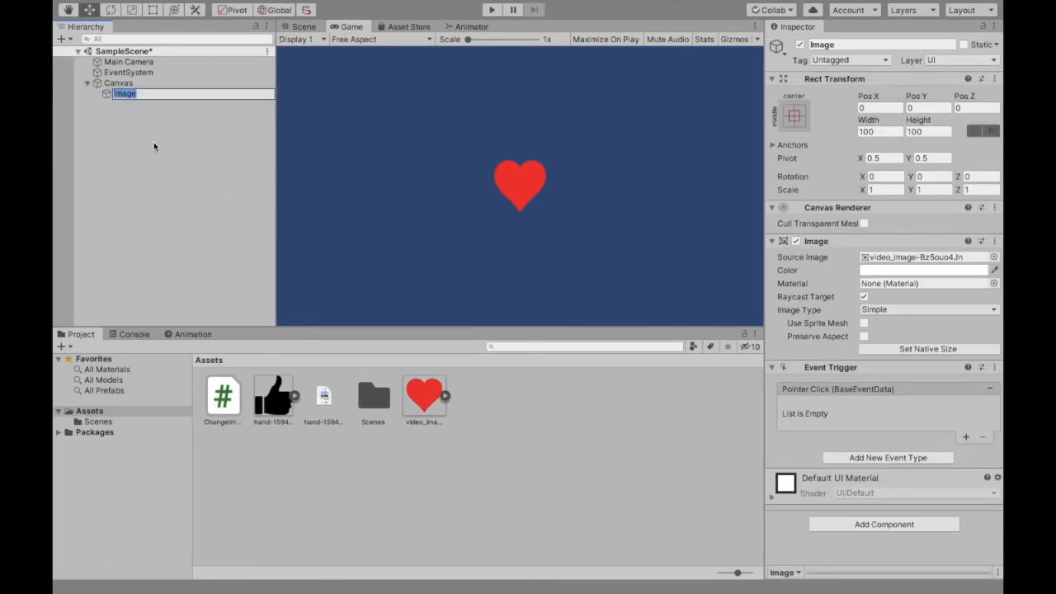
pyautogui.click(223, 396)
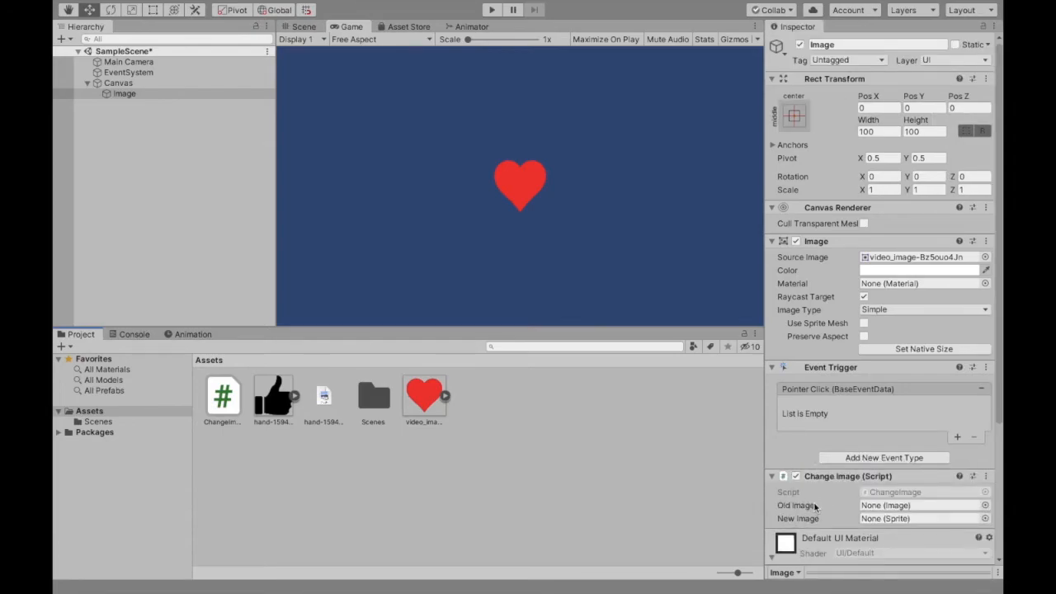
pyautogui.click(124, 94)
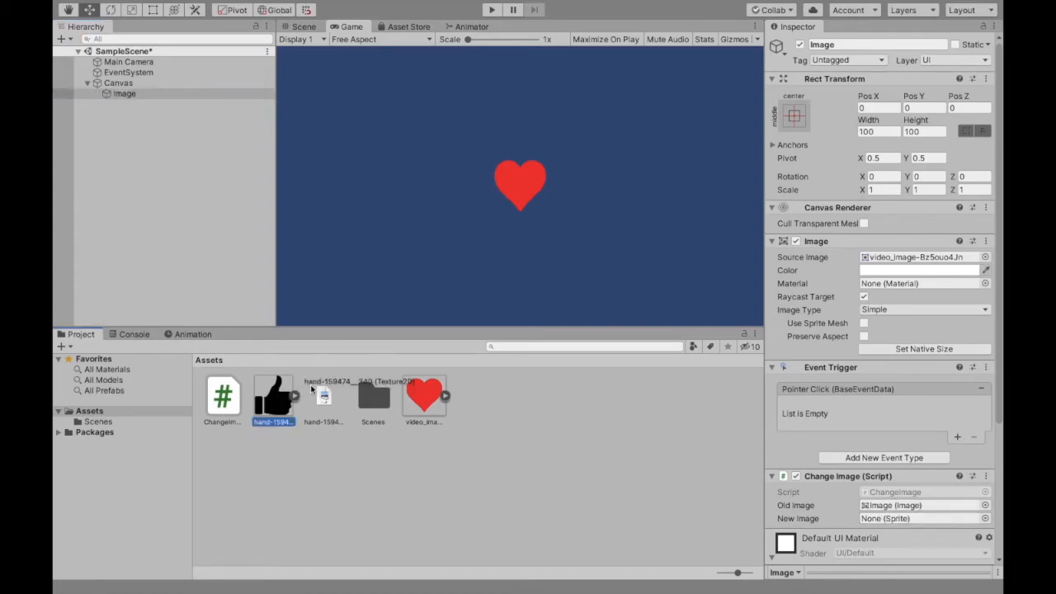
pyautogui.click(920, 518)
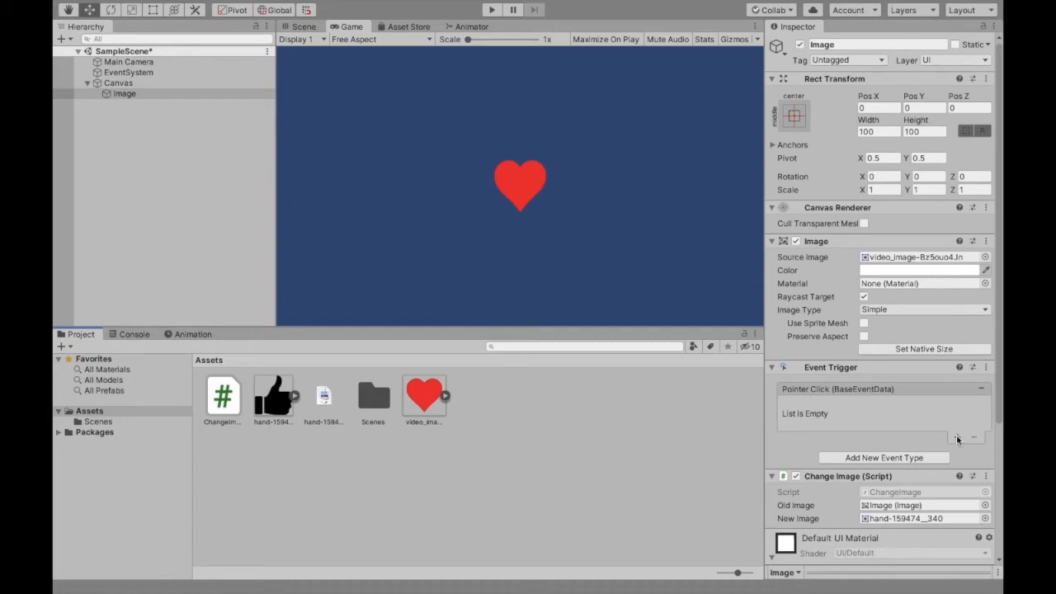
# Step: Add a Pointer Click response targeting the Image object that calls ChangeImage.ImageChange()
pyautogui.click(957, 438)
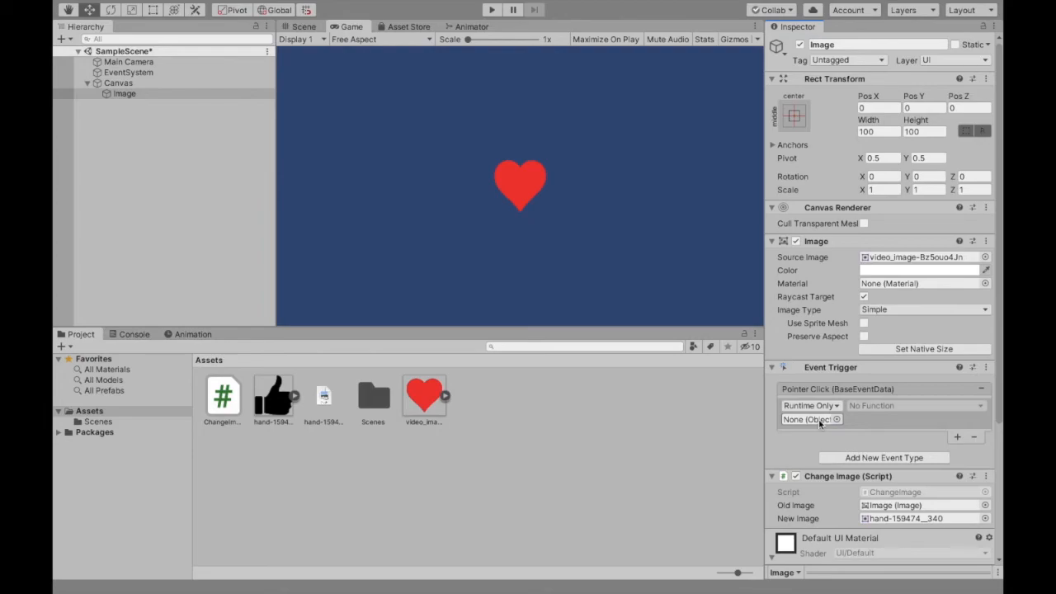
pyautogui.click(836, 420)
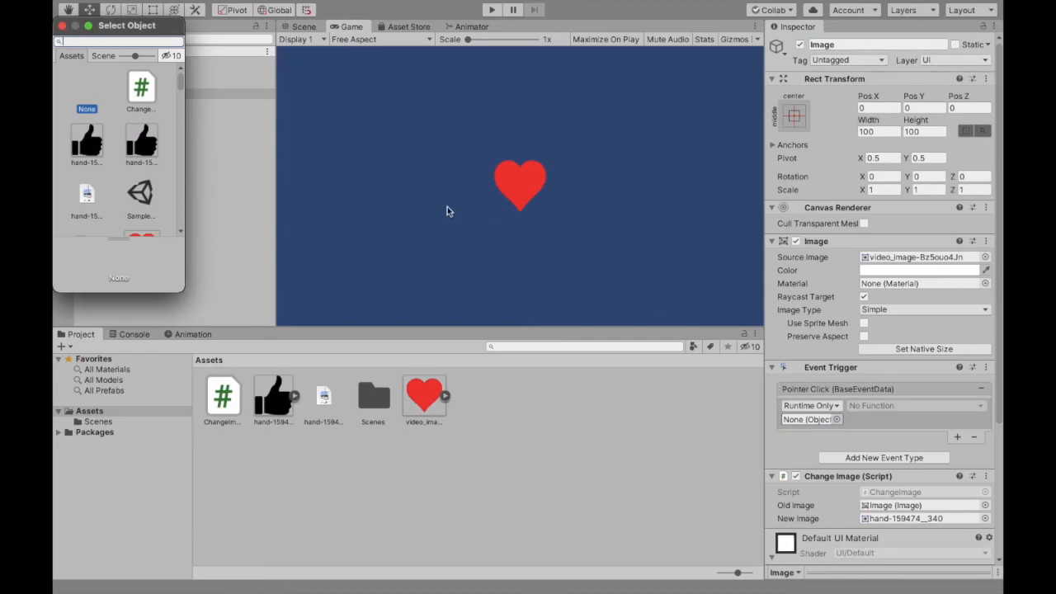
pyautogui.click(103, 55)
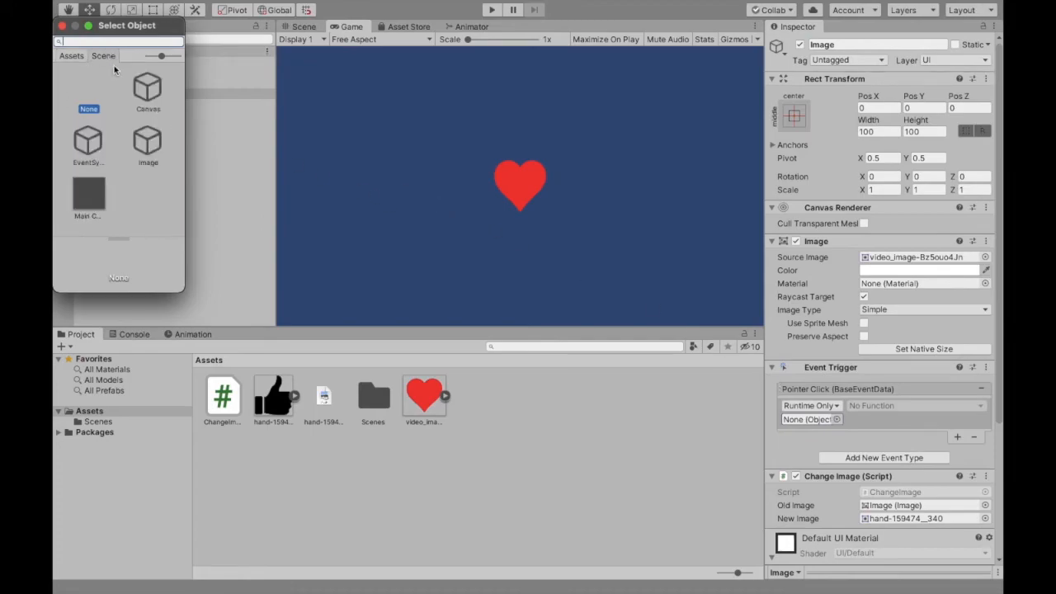
pyautogui.click(148, 140)
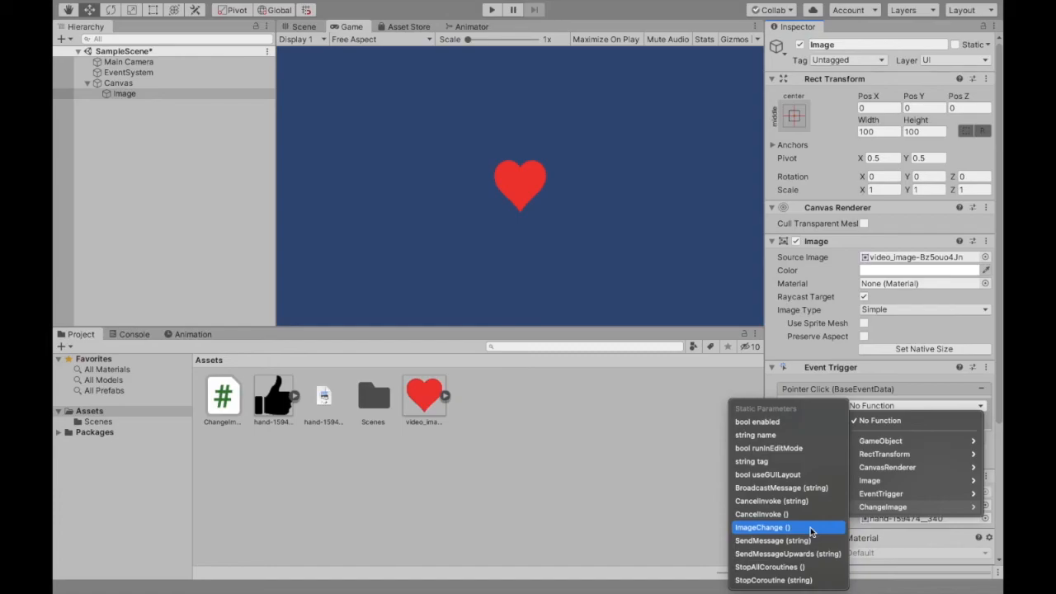
pyautogui.click(762, 527)
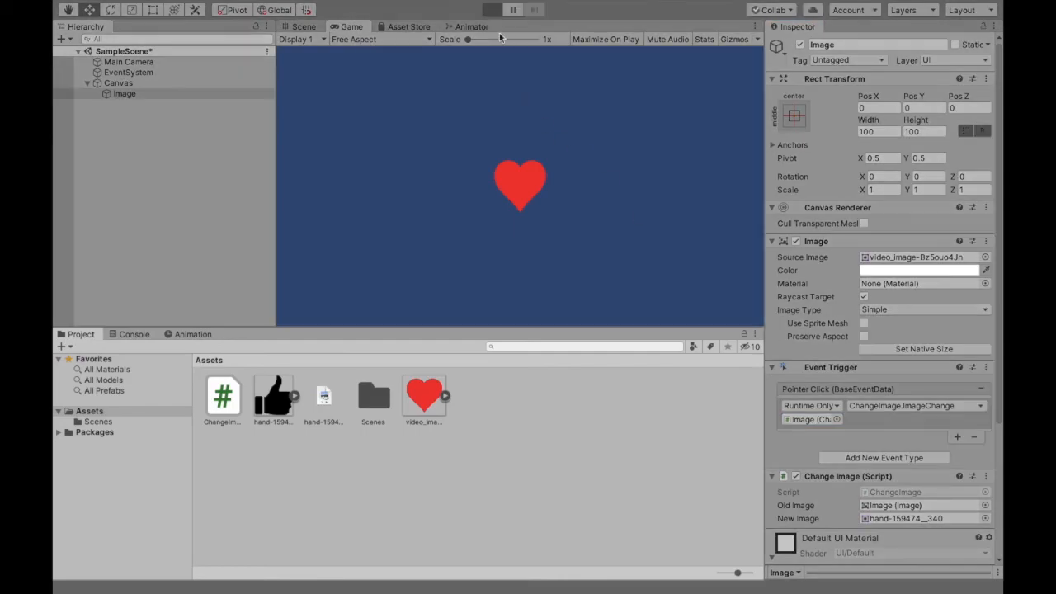
pyautogui.moveTo(533, 157)
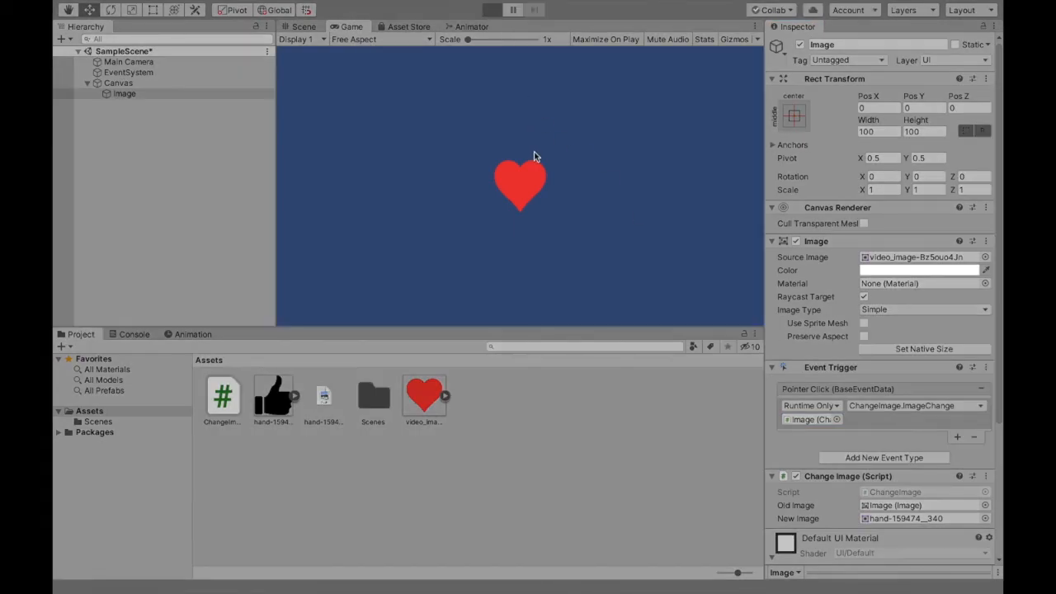